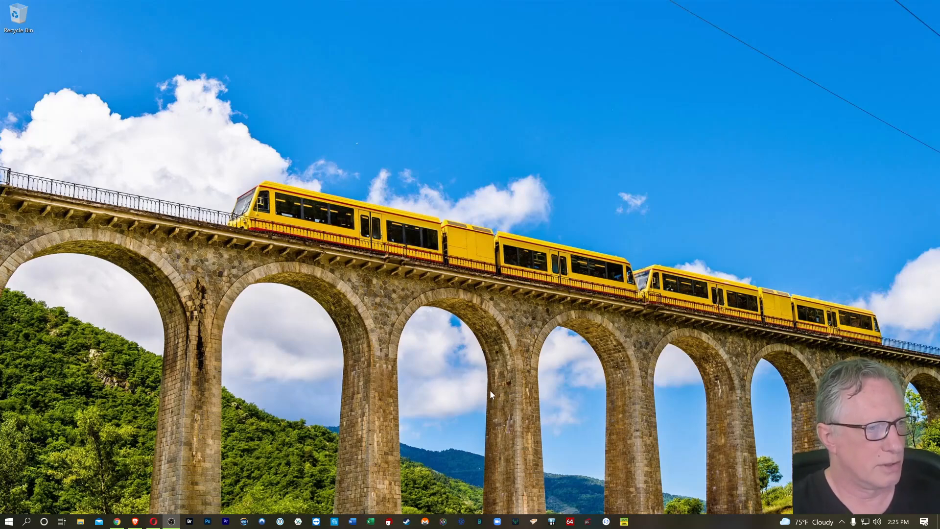
Step: Open Ledger Live, read the news about version 2.30, and follow its download link
left_click(606, 521)
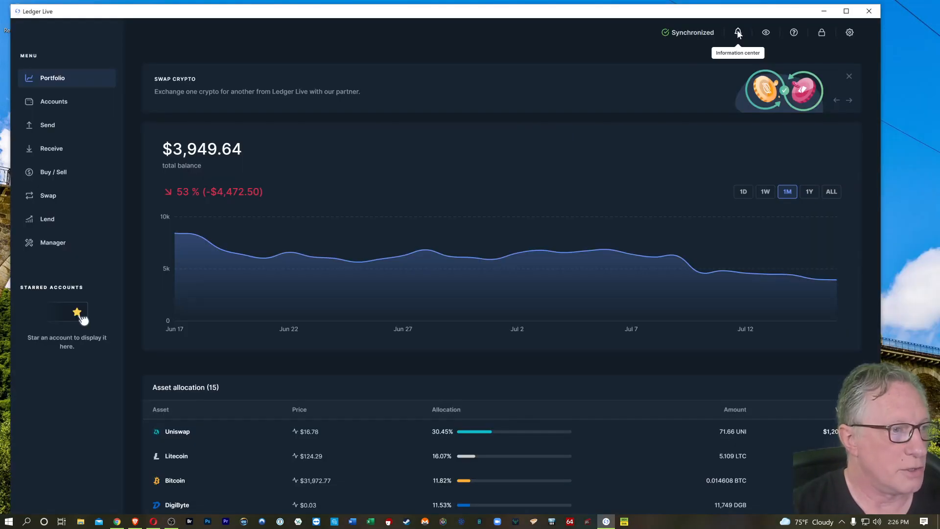
left_click(738, 32)
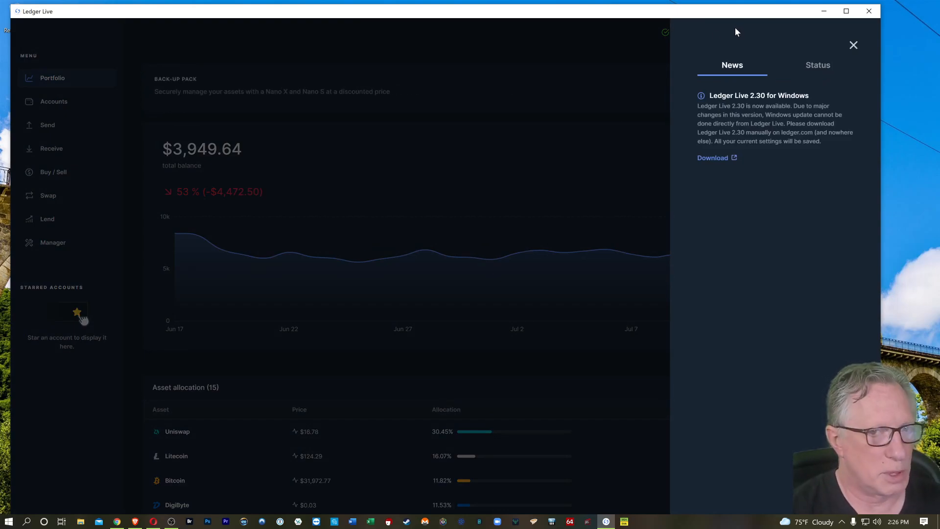
mouse_move(529, 75)
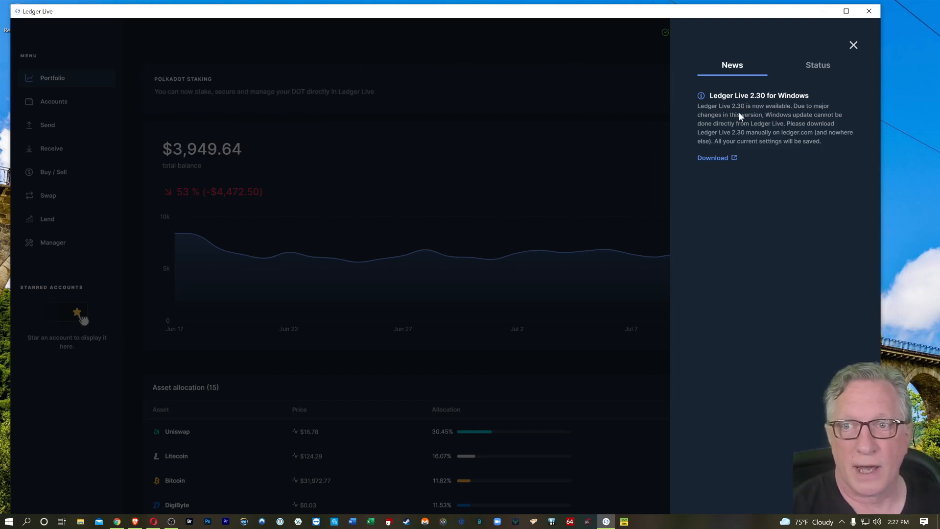
mouse_move(754, 120)
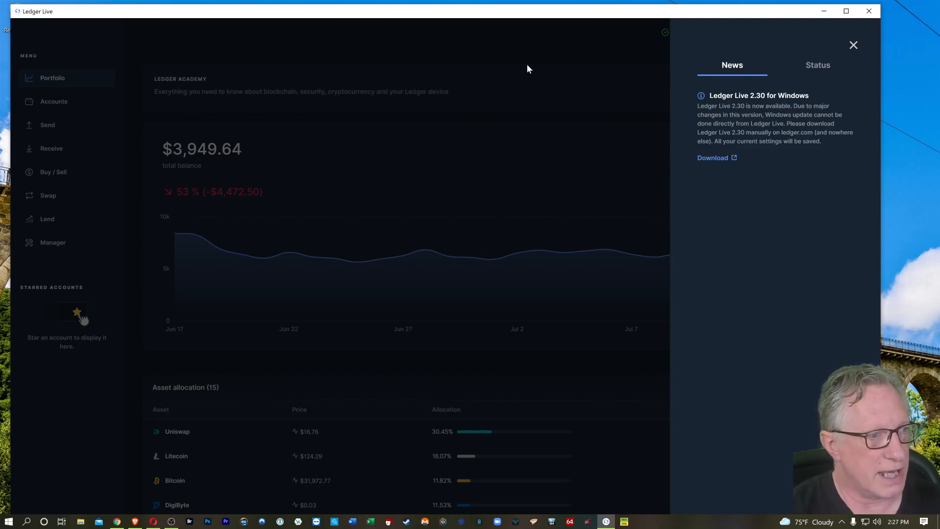
left_click(854, 45)
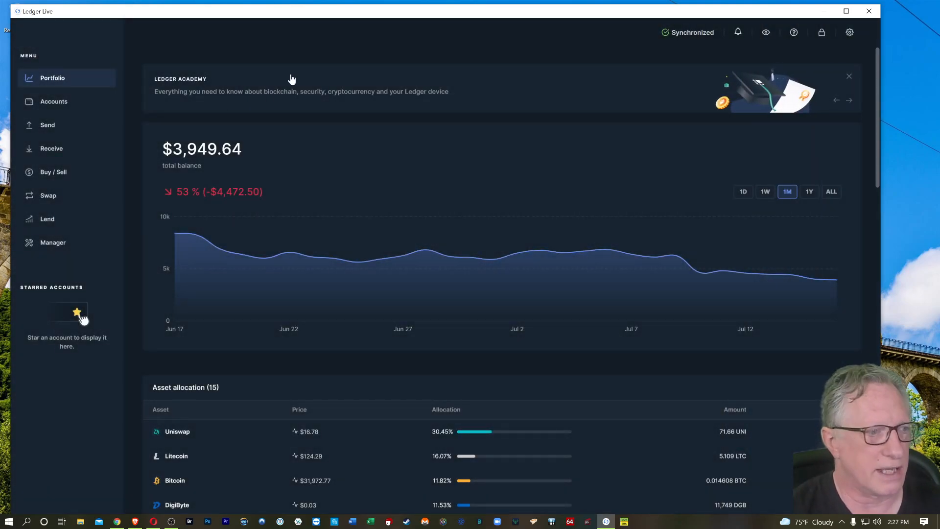
mouse_move(614, 123)
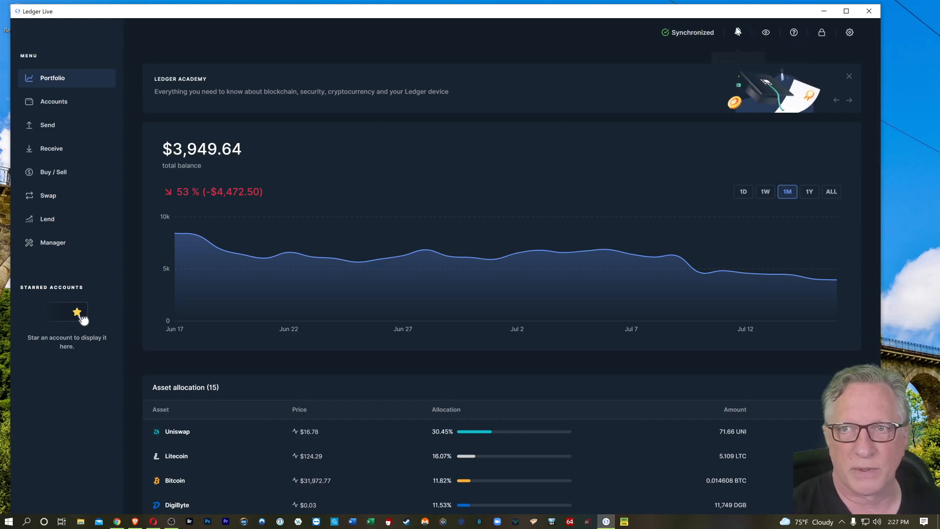
left_click(738, 32)
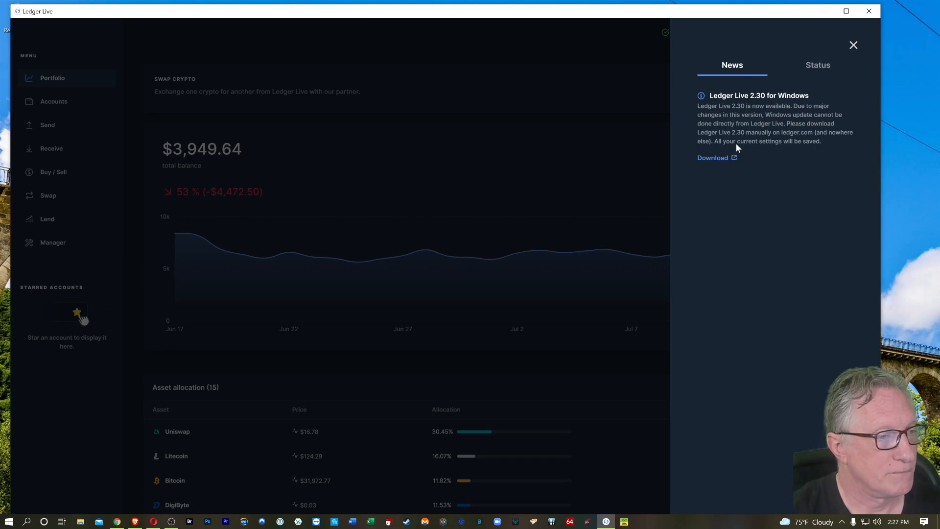
mouse_move(734, 147)
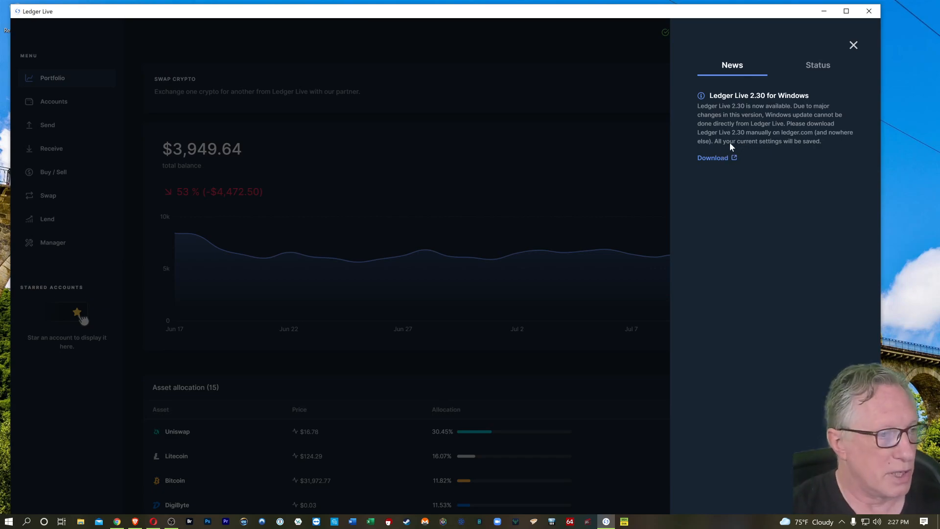
mouse_move(710, 157)
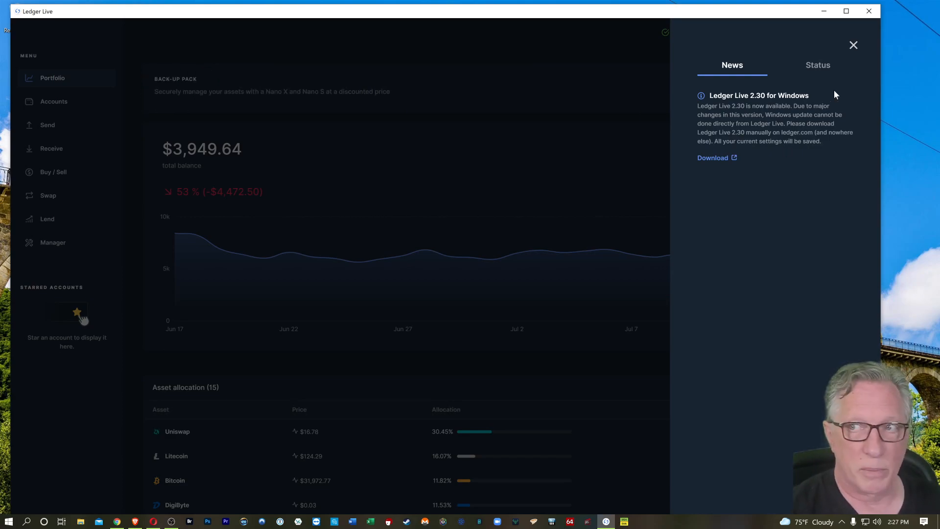
left_click(852, 45)
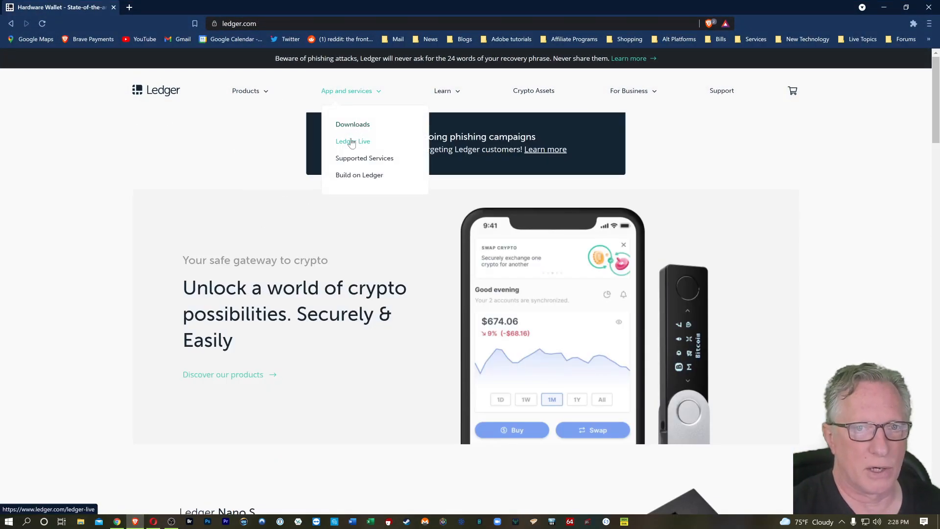
Step: Navigate ledger.com to the Ledger Live app download page
left_click(353, 141)
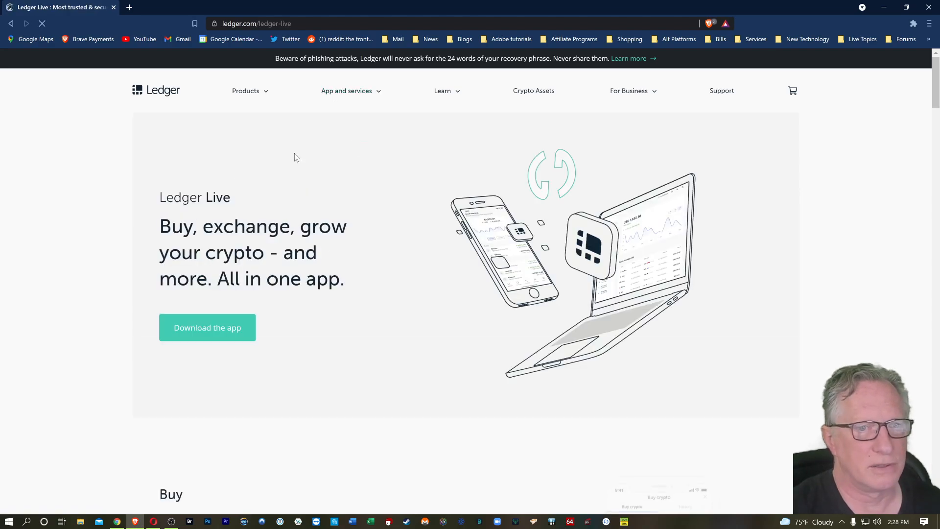
scroll("down", 3)
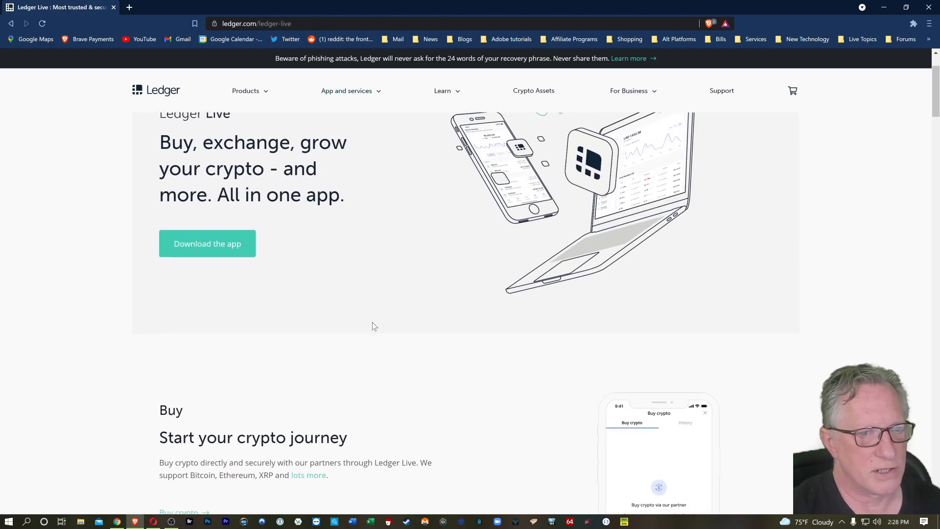
left_click(207, 243)
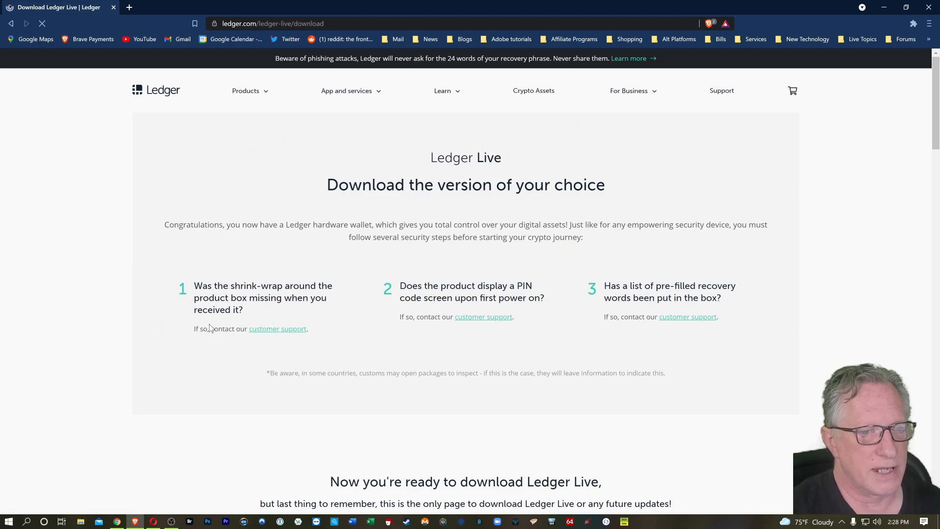
scroll("down", 3)
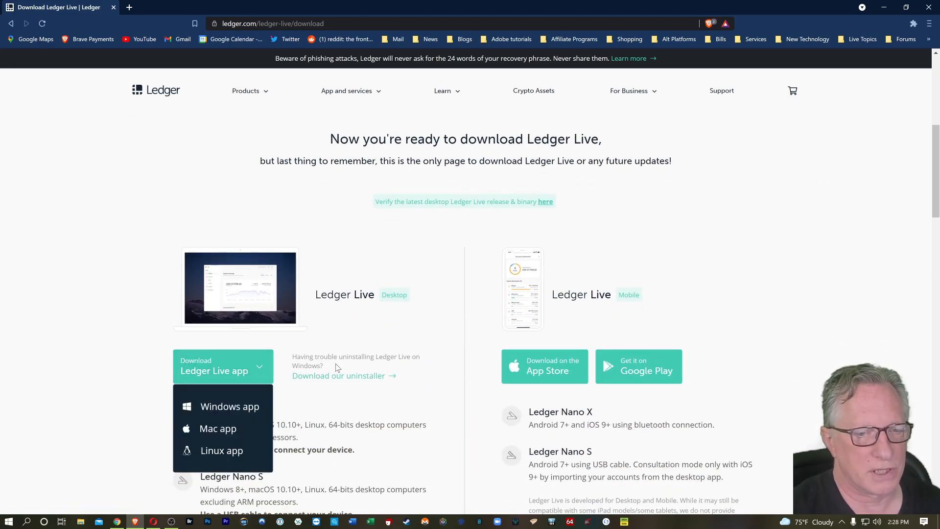
Step: Save the Windows installer to Downloads and show it in its folder
left_click(230, 406)
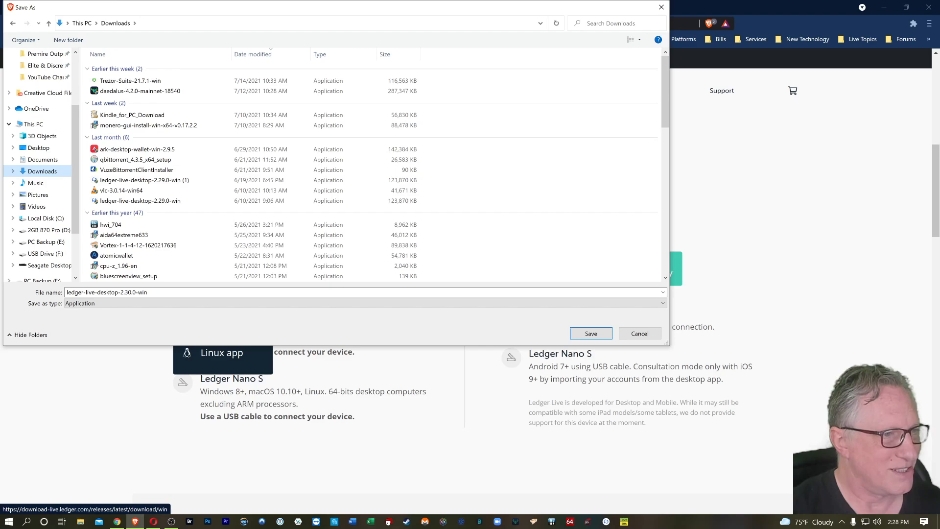
left_click(639, 334)
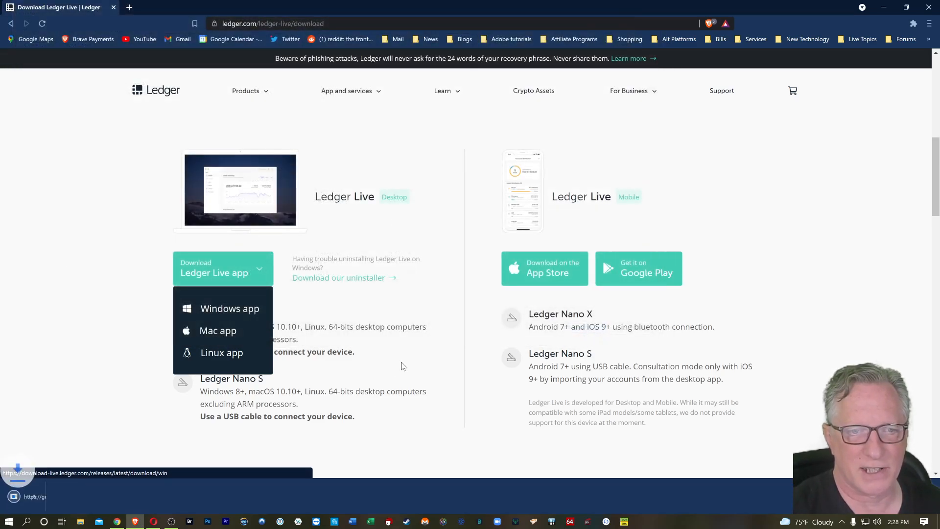
left_click(230, 308)
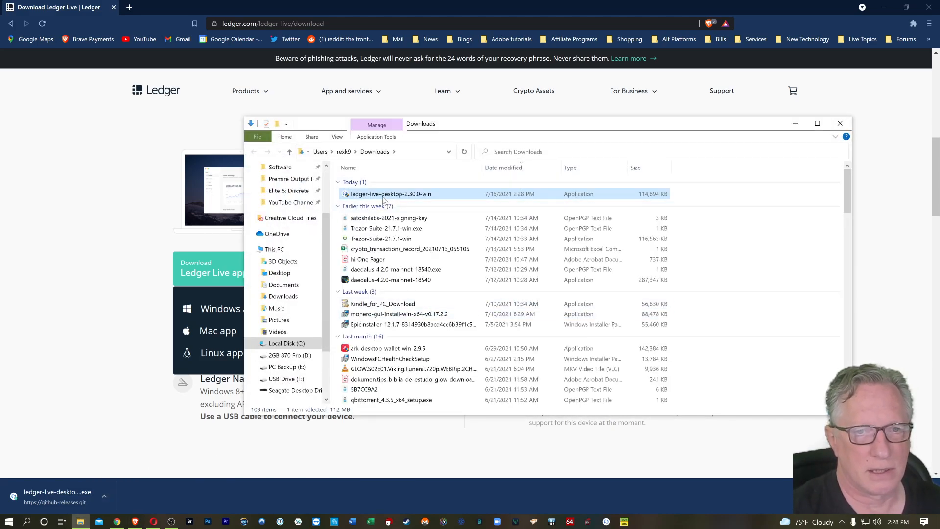
Step: Run the 2.30.0 installer with the default folder and launch Ledger Live when finished
double_click(391, 194)
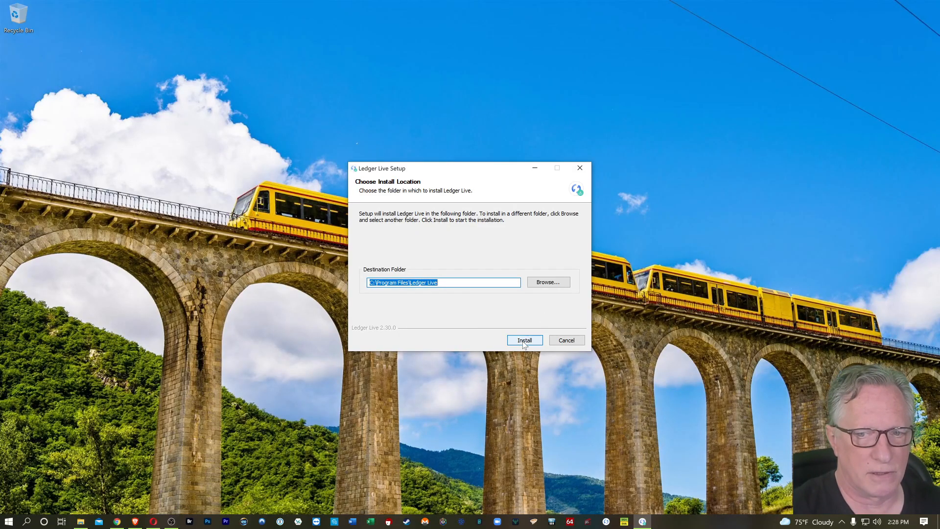
left_click(523, 340)
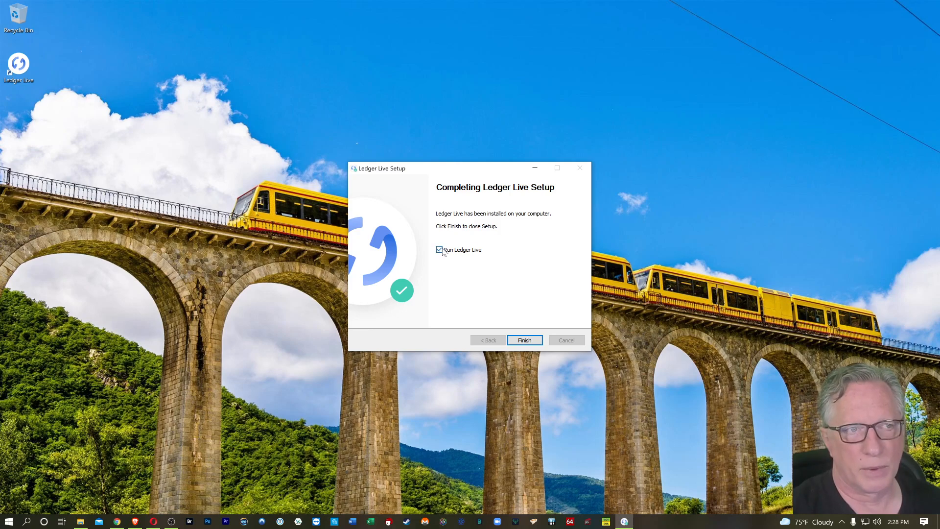
left_click(523, 340)
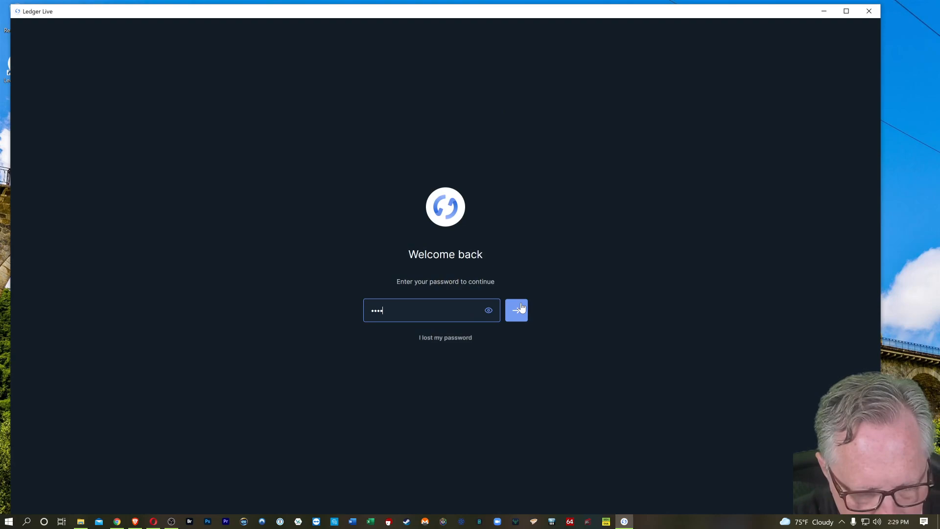
Step: Enter the password on the Welcome back screen to reveal the v2.30.0 release notes
left_click(515, 310)
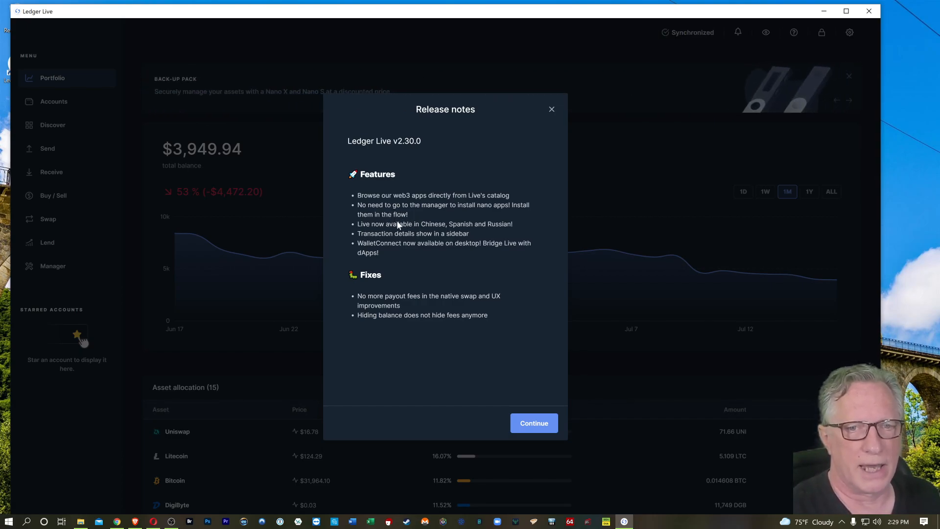
mouse_move(426, 213)
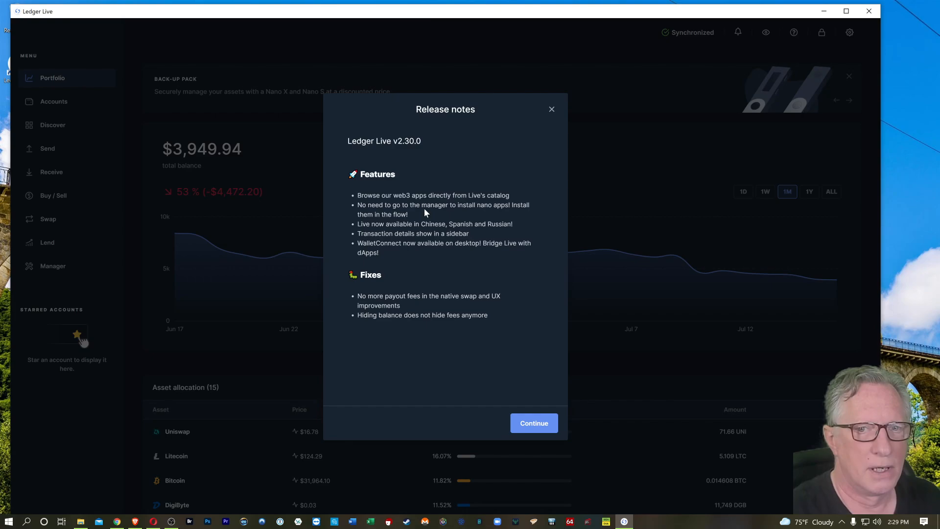
mouse_move(419, 214)
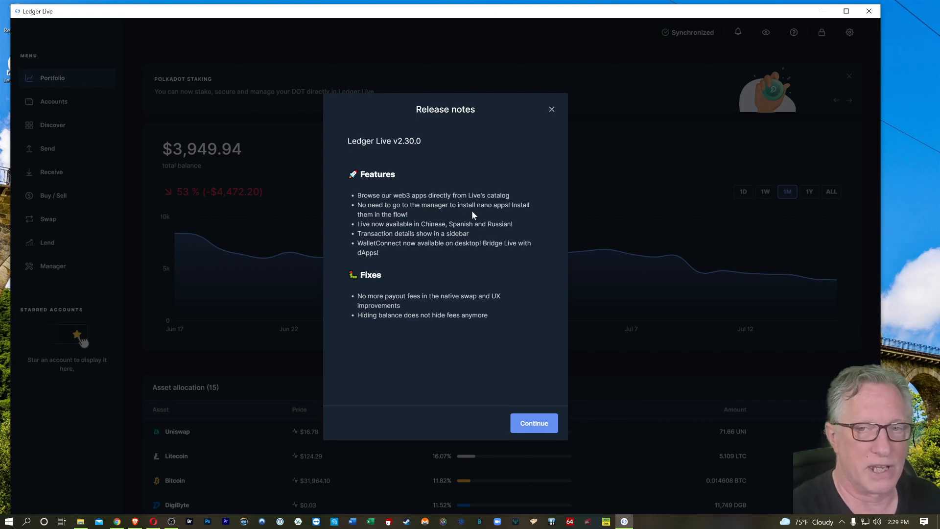
mouse_move(363, 235)
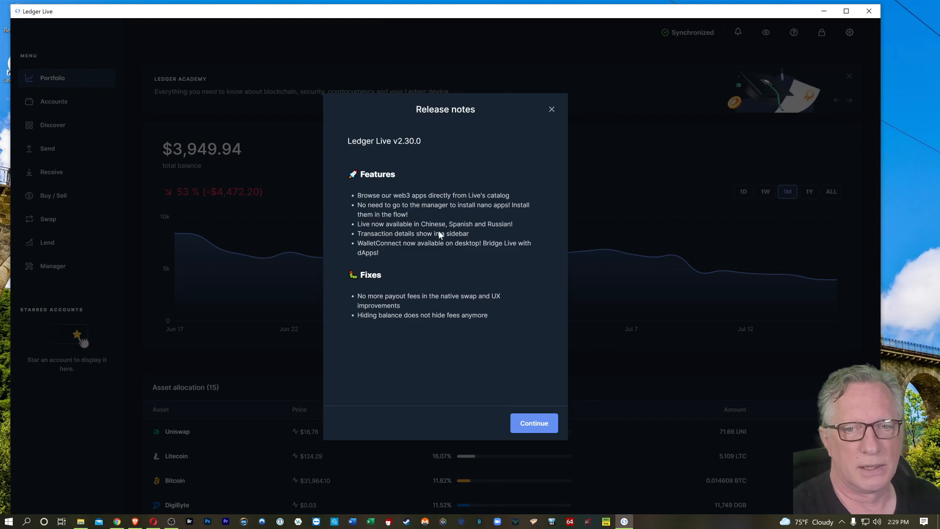
mouse_move(400, 240)
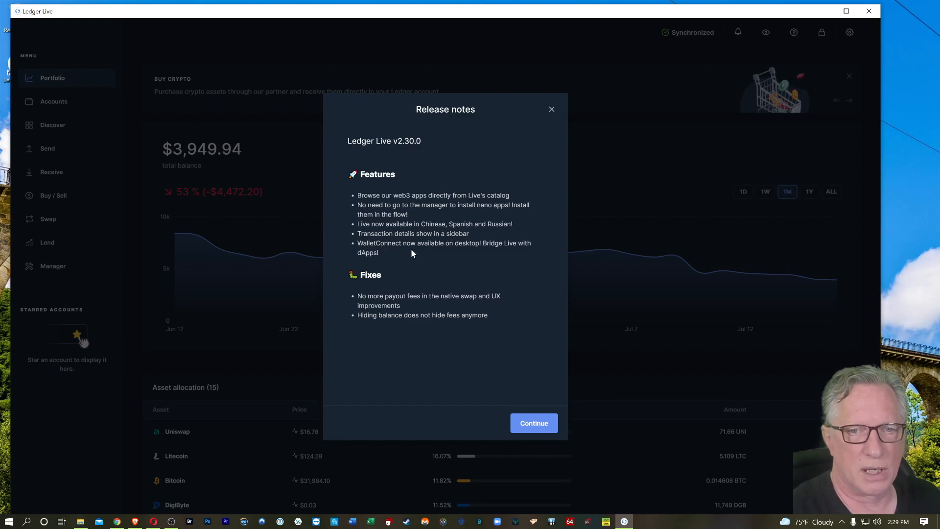
mouse_move(489, 251)
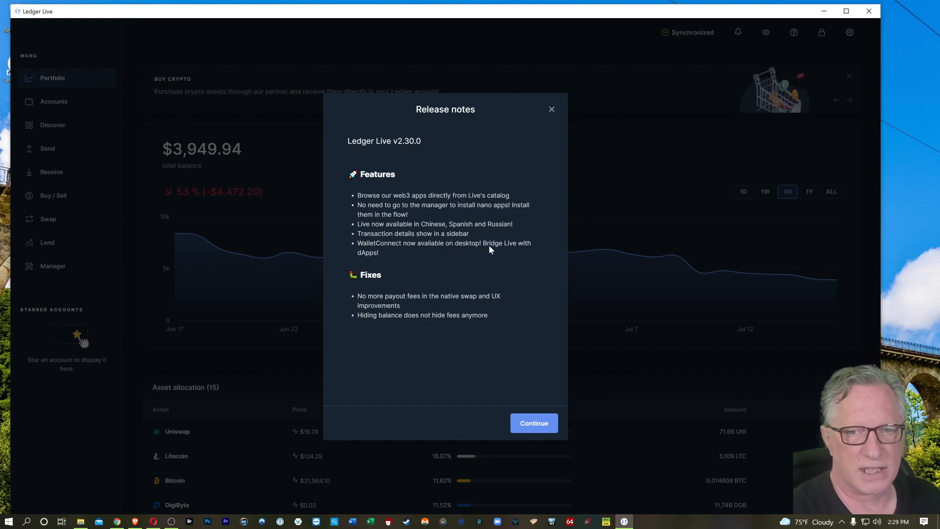
mouse_move(435, 243)
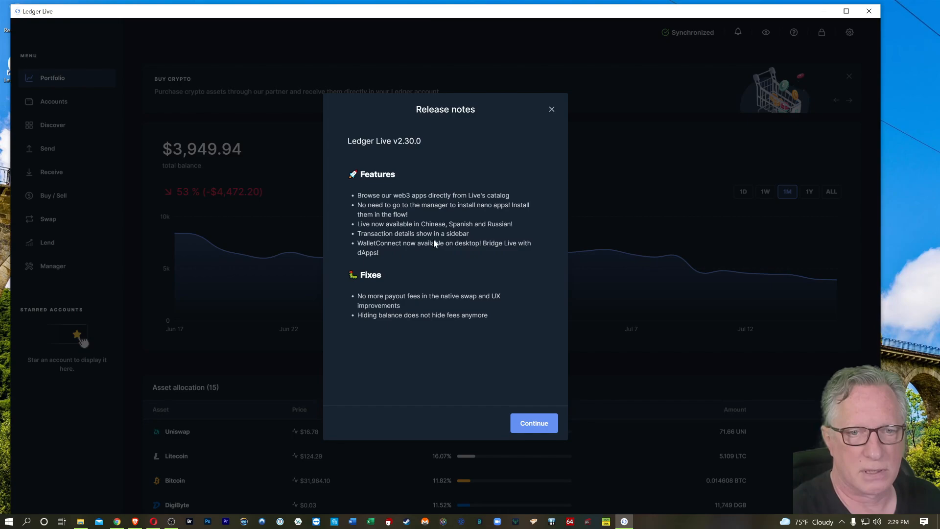
Step: Dismiss the release notes and review the Litecoin, DigiByte, Stellar, Bitcoin and Ethereum accounts
left_click(533, 423)
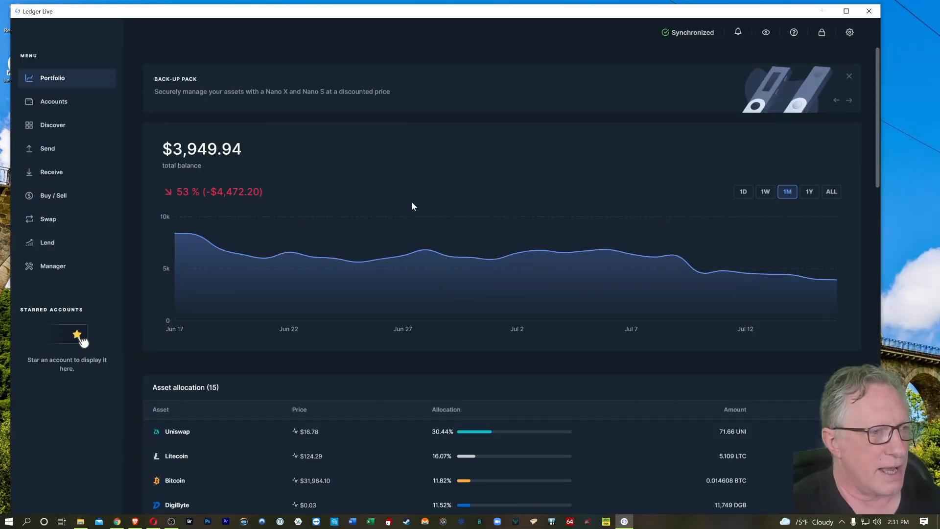
mouse_move(416, 152)
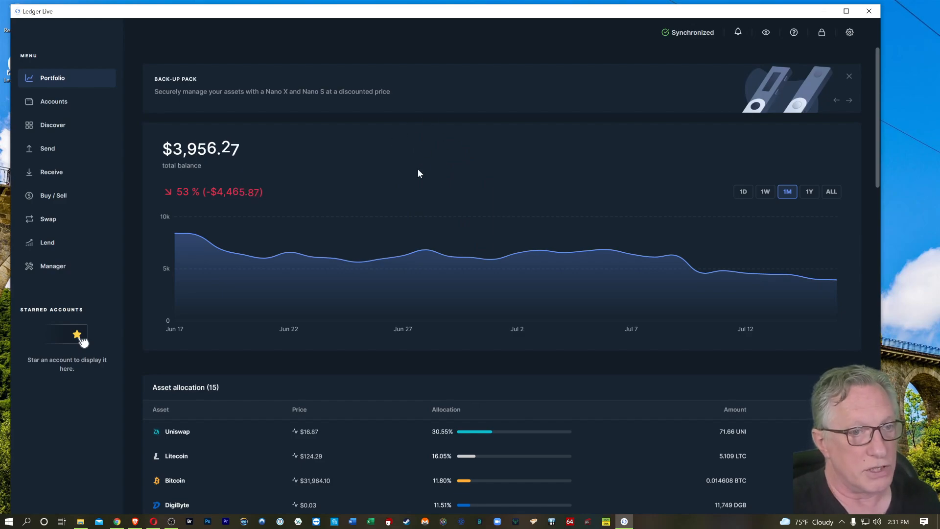
scroll("down", 3)
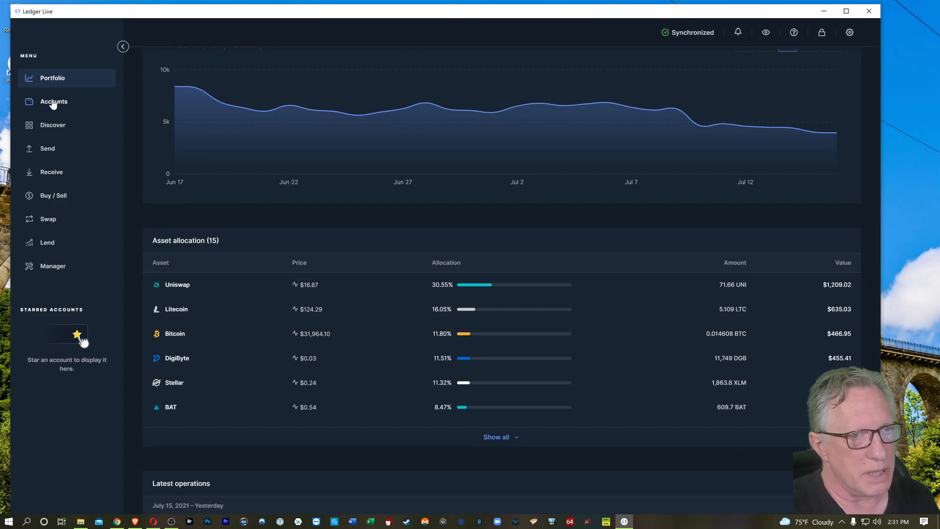
left_click(54, 102)
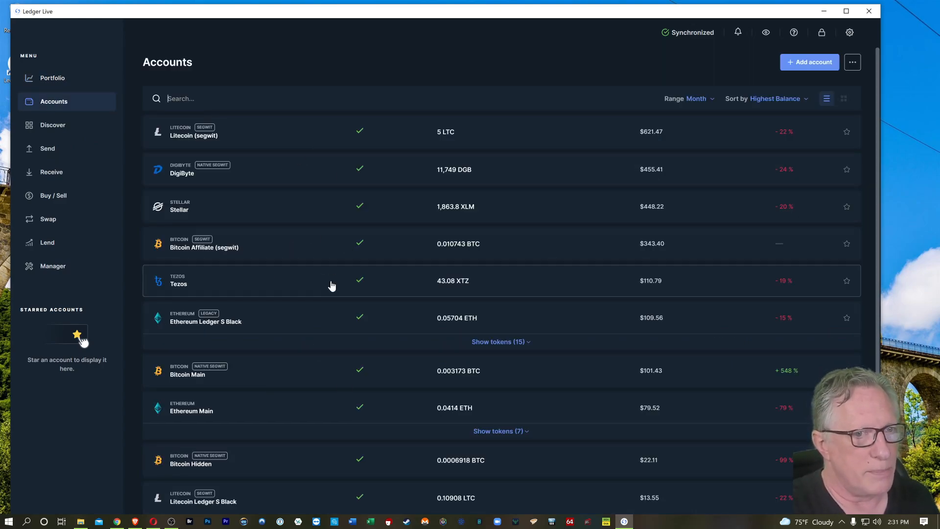
scroll("down", 3)
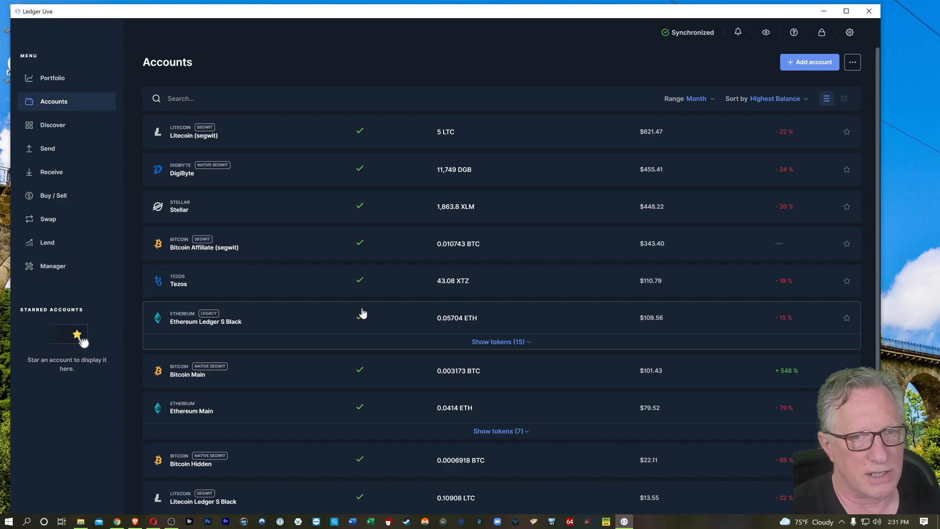
mouse_move(484, 304)
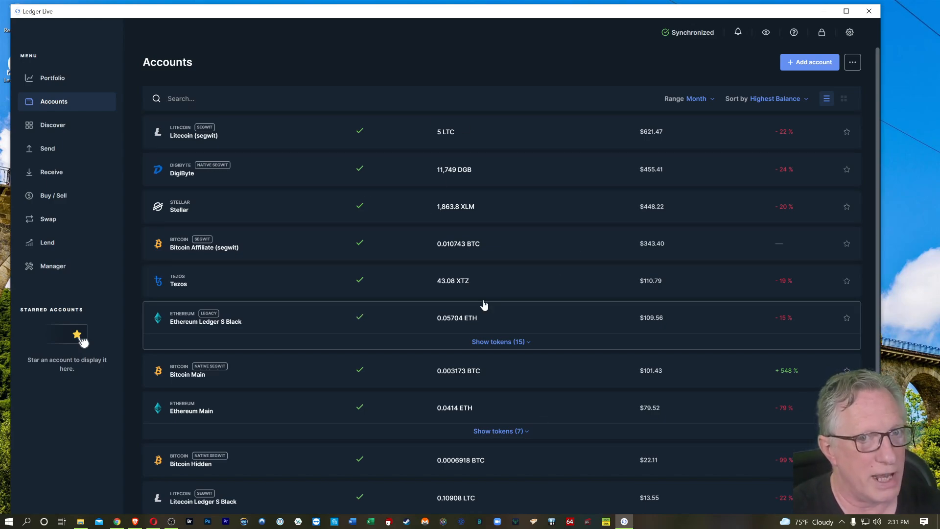
mouse_move(403, 416)
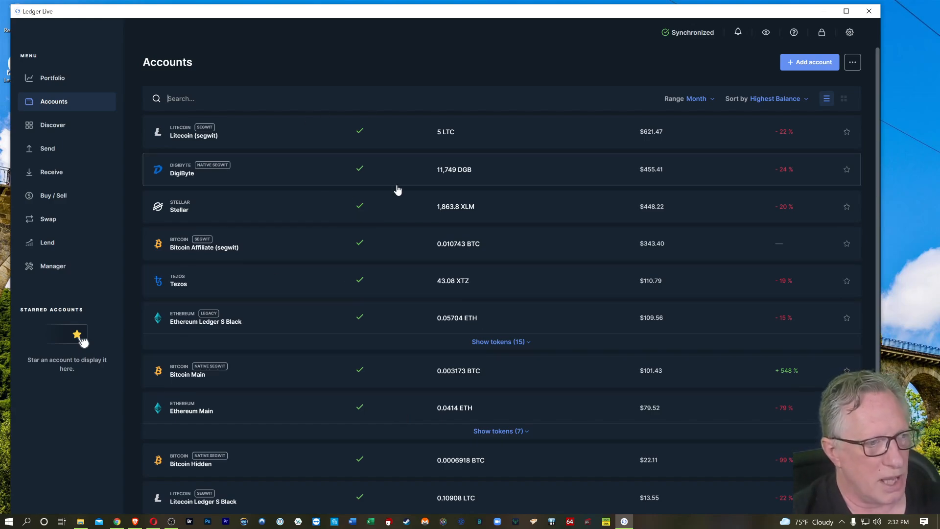
mouse_move(697, 136)
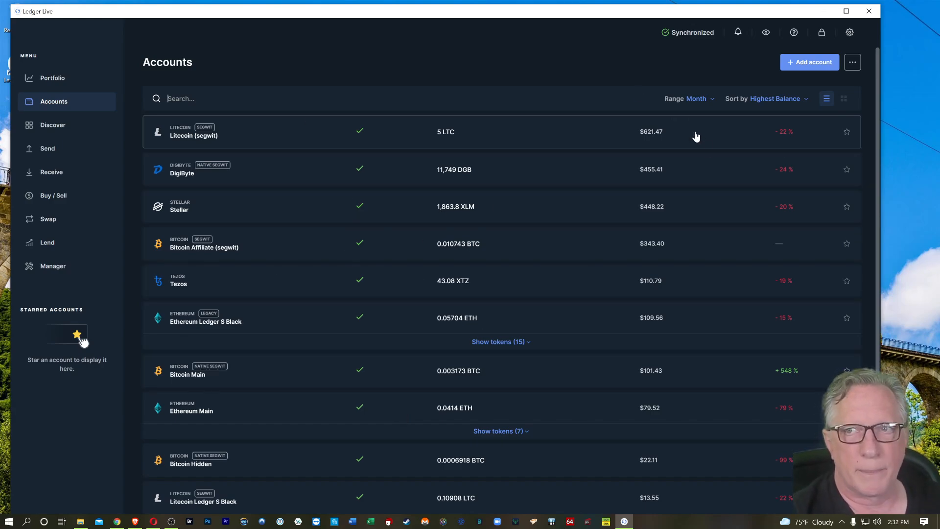
mouse_move(849, 33)
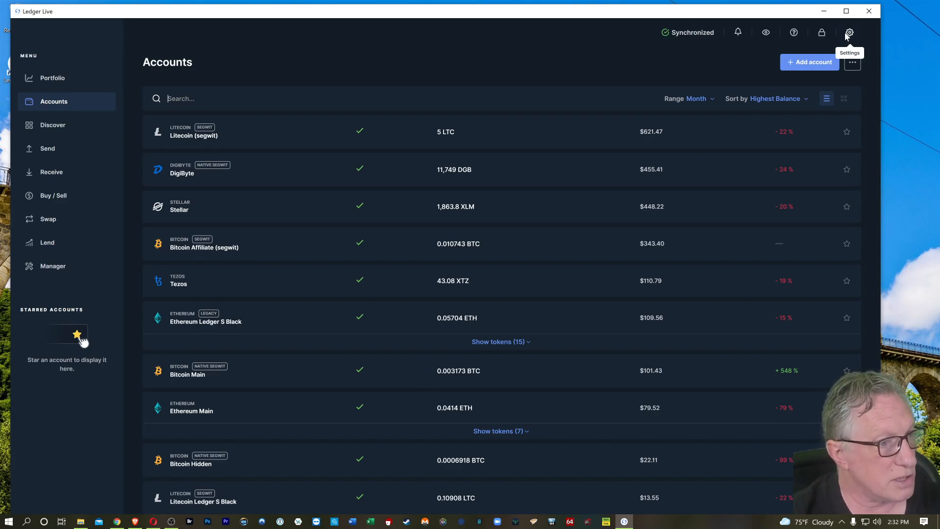
mouse_move(282, 313)
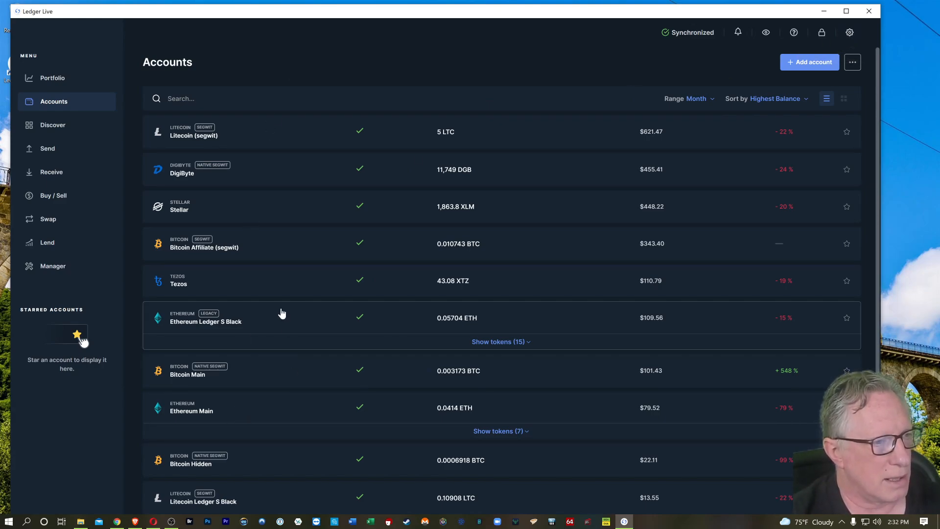
mouse_move(447, 146)
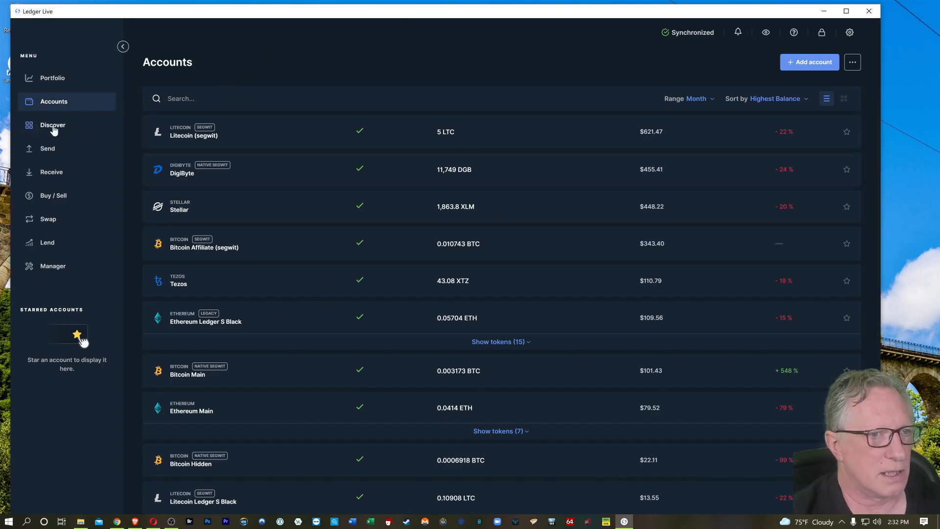
Step: Open Discover to show the Live Apps Catalog with ParaSwap and Wyre
left_click(52, 125)
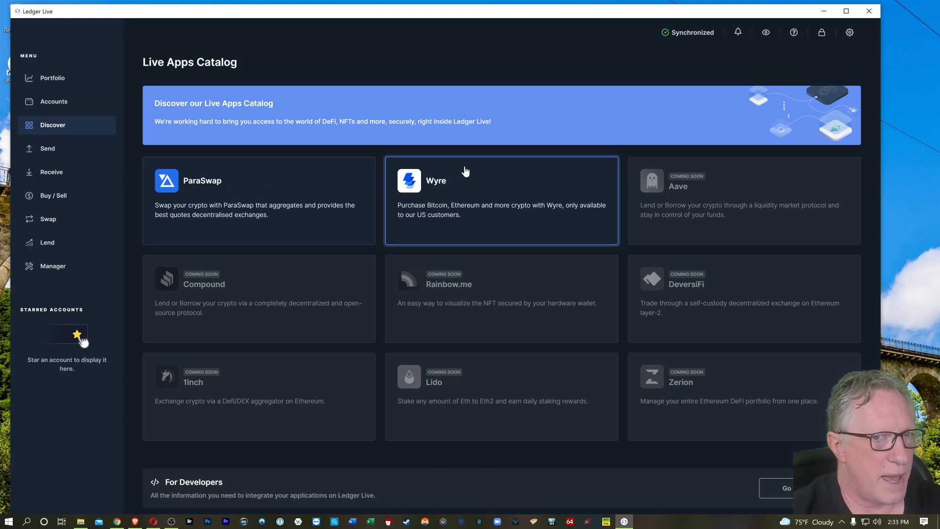
mouse_move(445, 198)
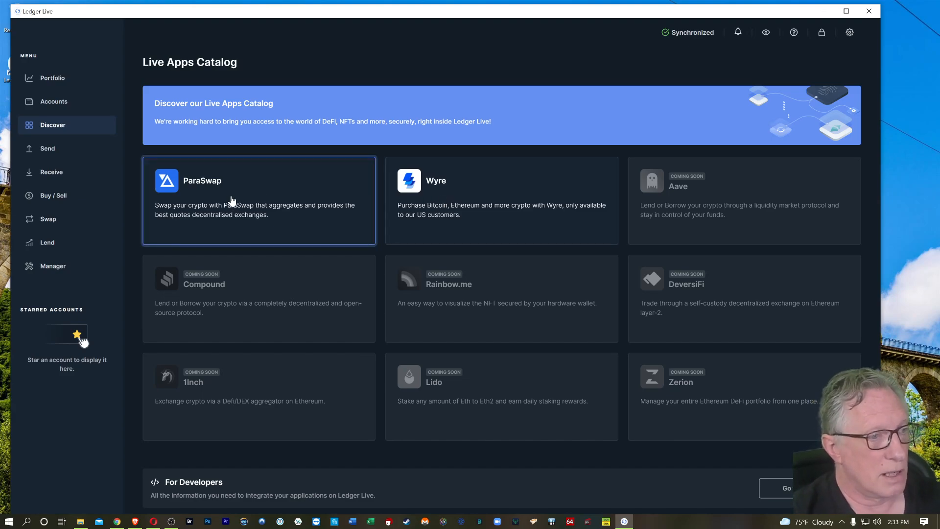
mouse_move(201, 197)
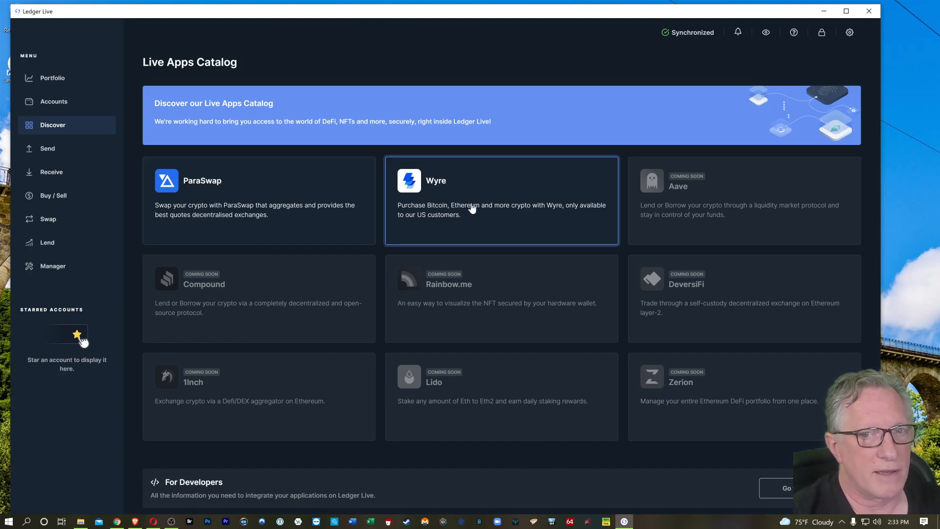
mouse_move(470, 201)
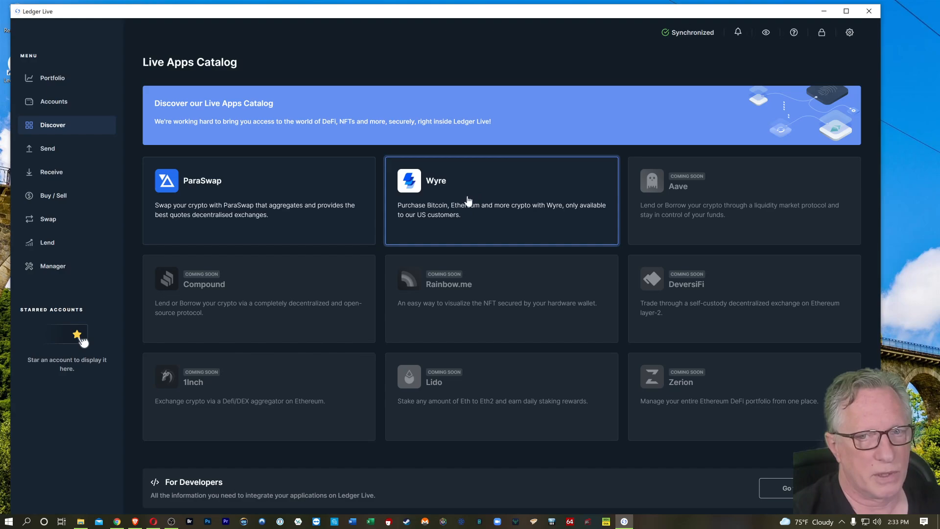
mouse_move(465, 194)
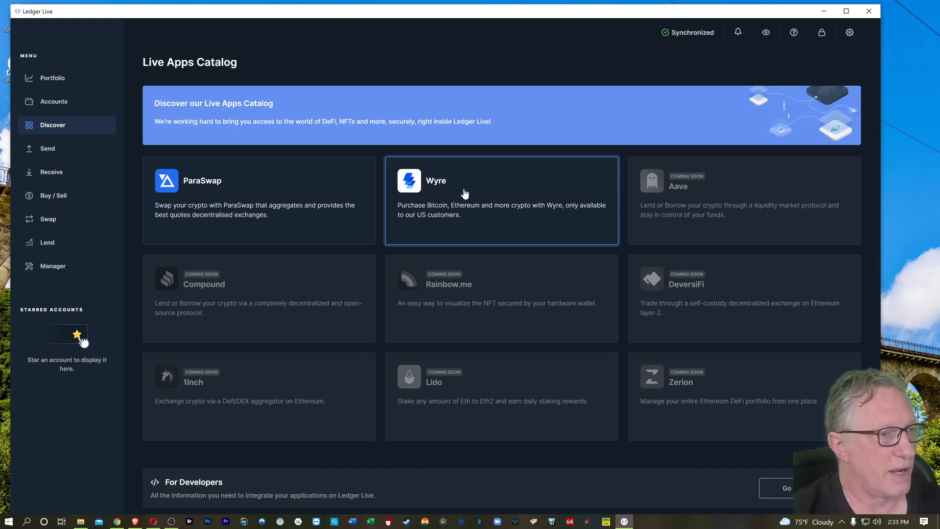
Step: Return to the accounts list and begin the Add account flow
left_click(54, 101)
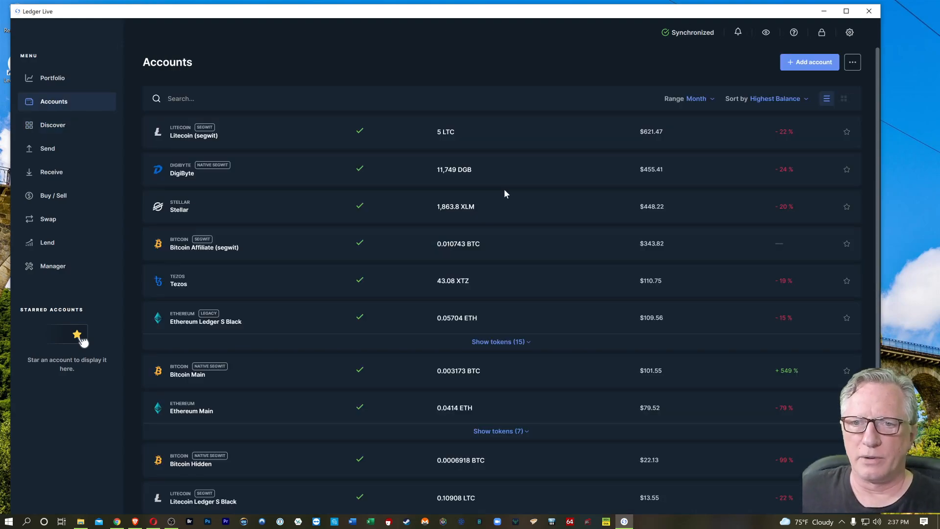
mouse_move(809, 62)
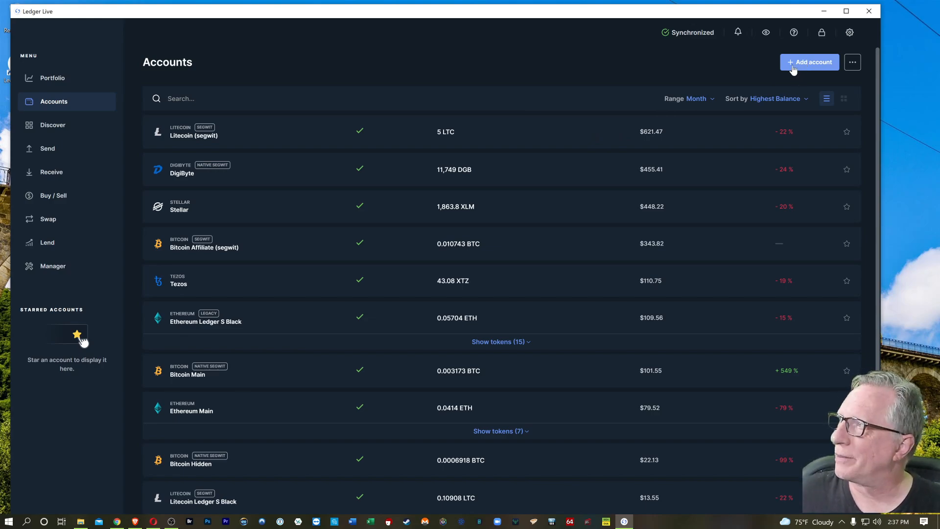
left_click(809, 62)
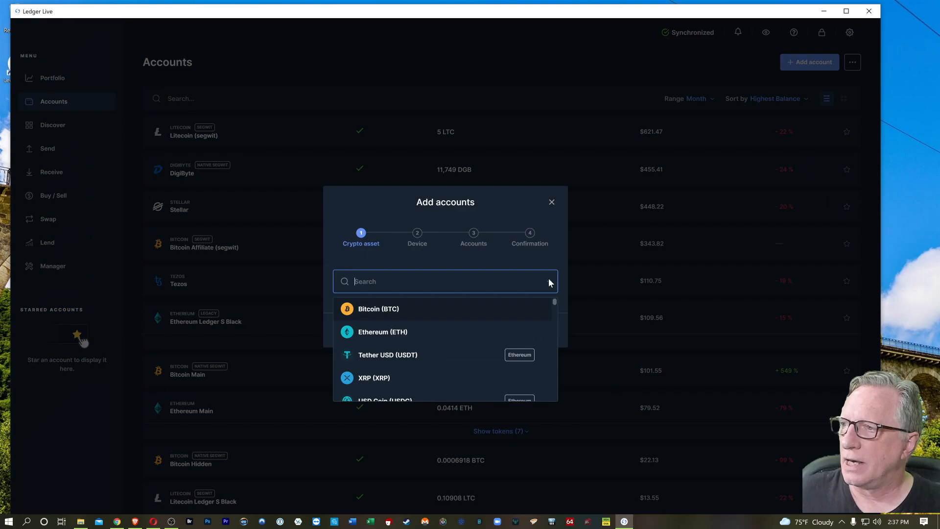
scroll("down", 3)
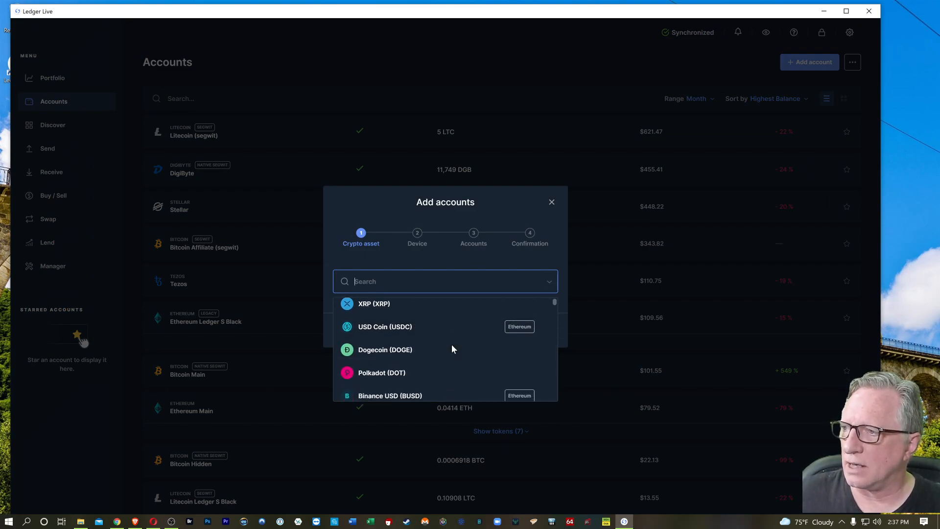
scroll("down", 3)
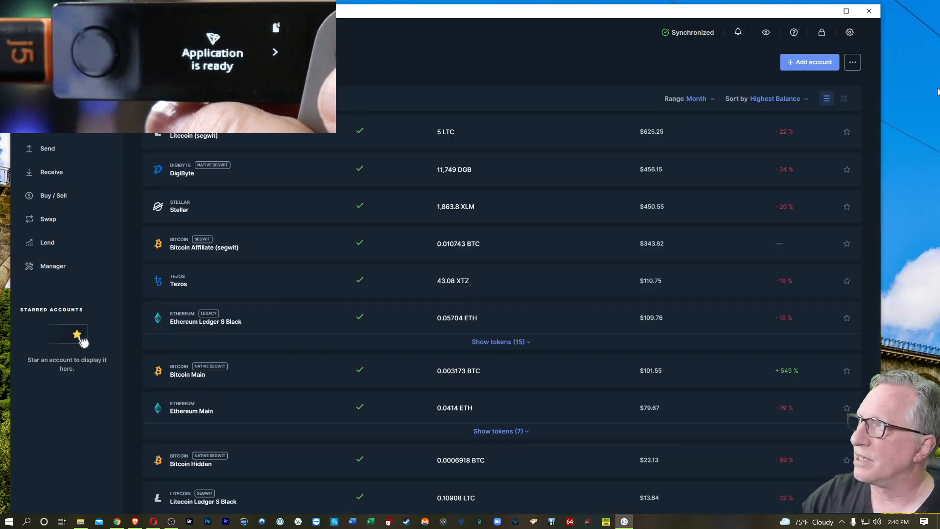
Step: Choose Ethereum Classic as the crypto asset and continue to the device step
left_click(809, 62)
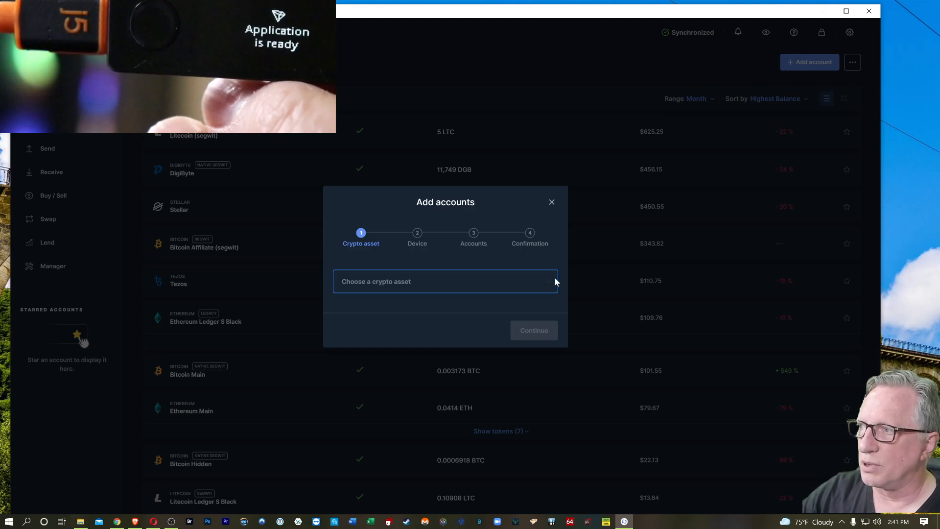
left_click(445, 281)
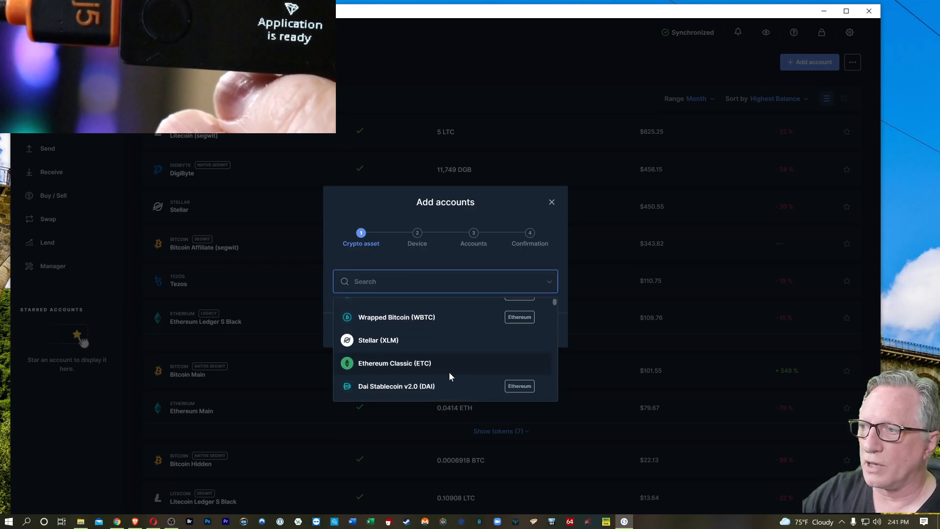
mouse_move(437, 368)
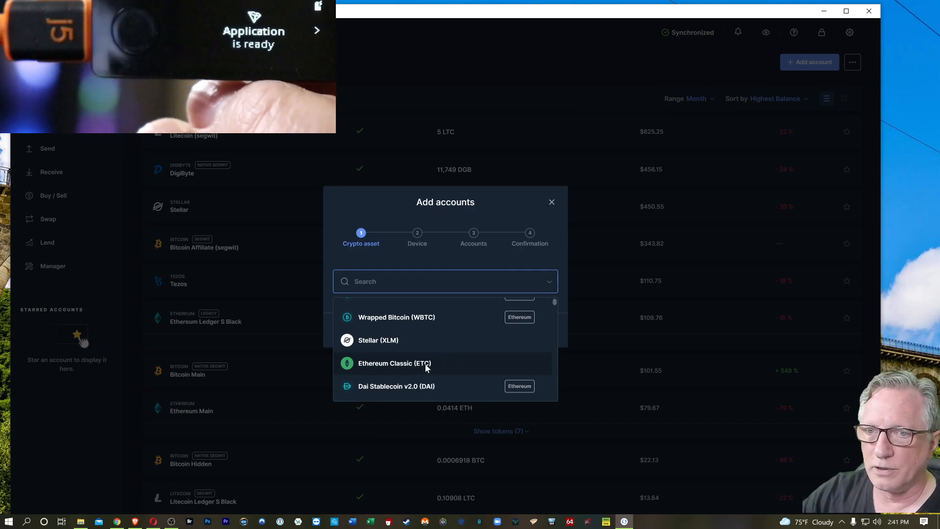
mouse_move(419, 372)
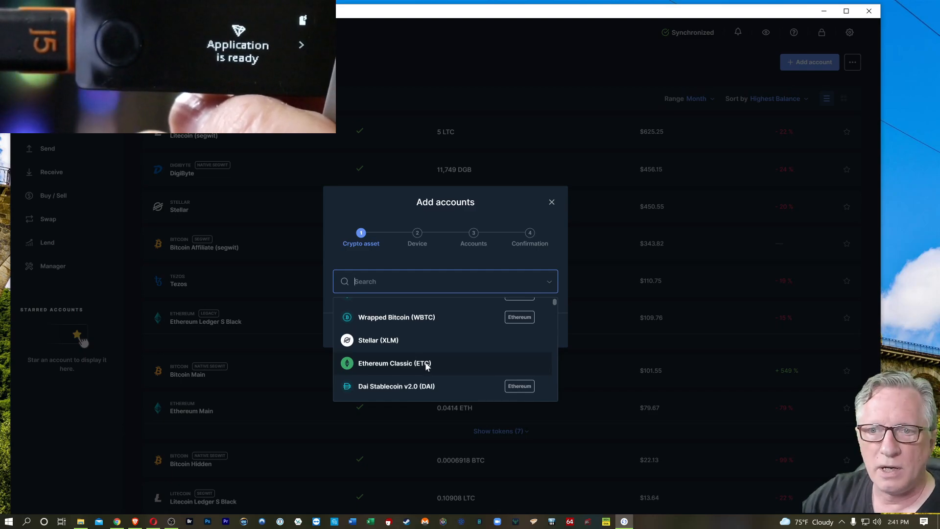
left_click(395, 363)
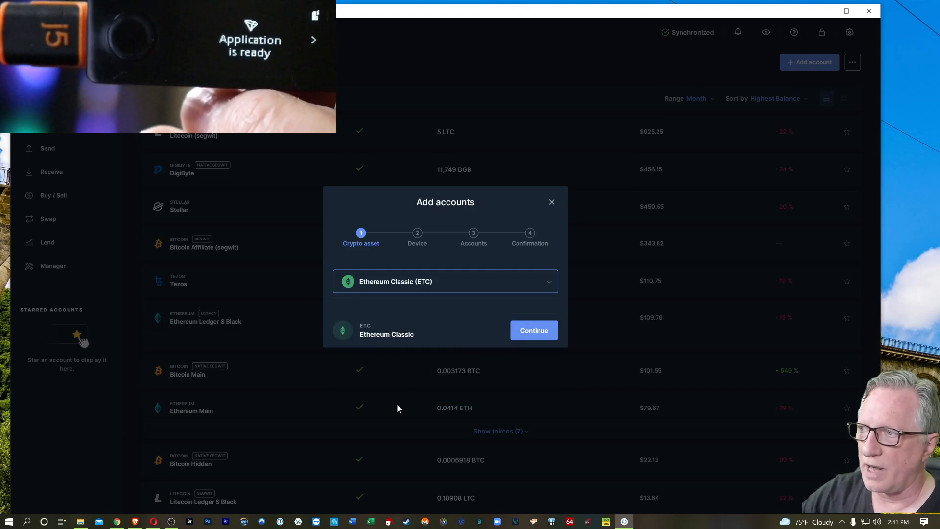
mouse_move(533, 331)
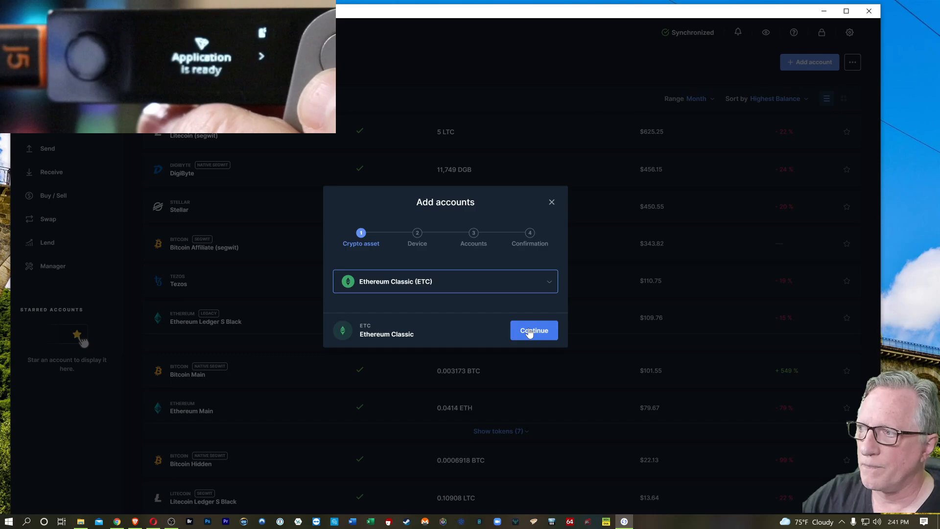
left_click(532, 331)
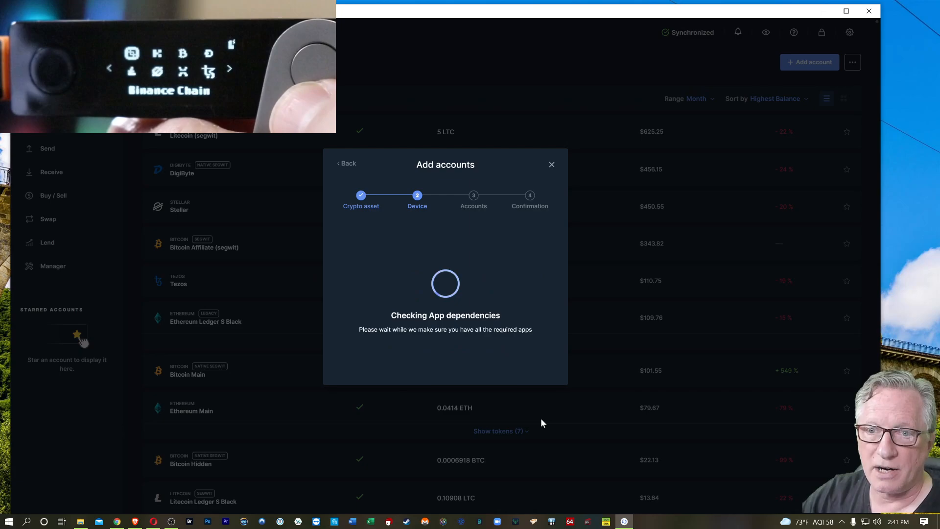
mouse_move(473, 352)
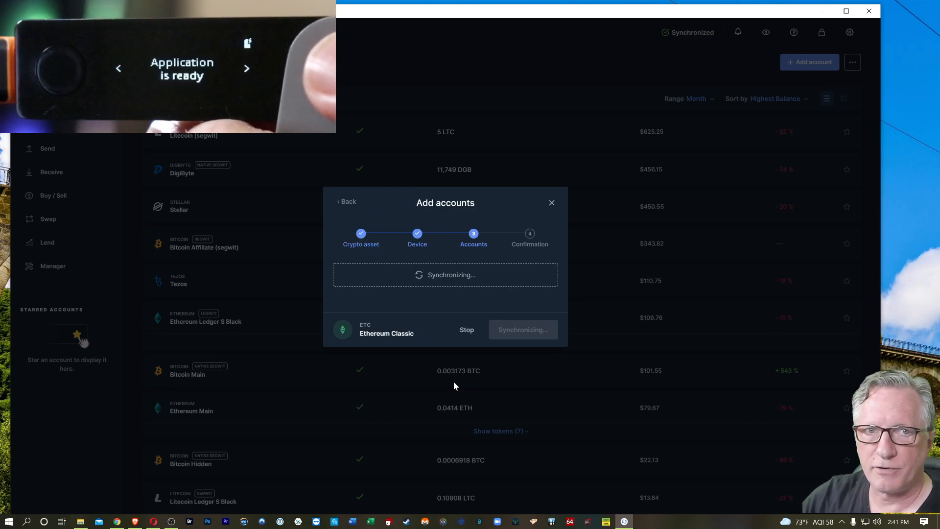
mouse_move(501, 360)
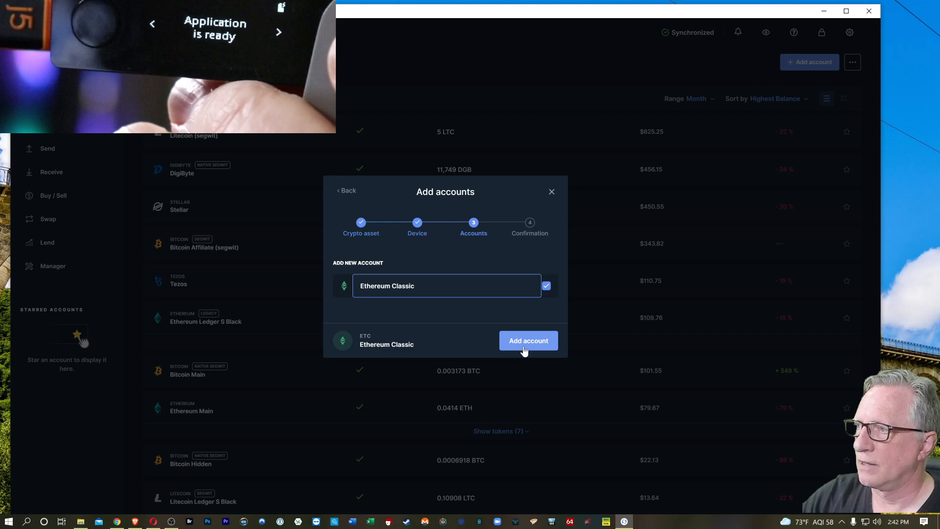
Step: Add the synced Ethereum Classic account and return to the accounts list
left_click(528, 341)
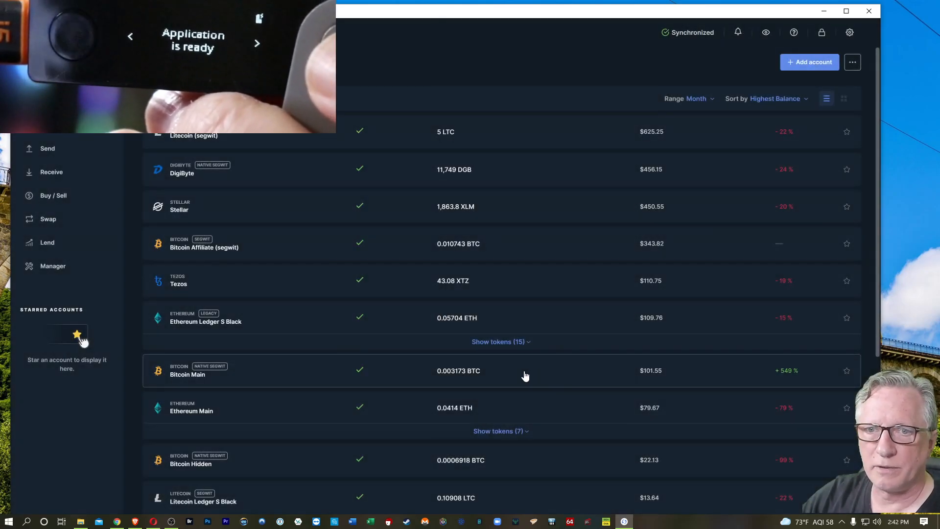
scroll("down", 3)
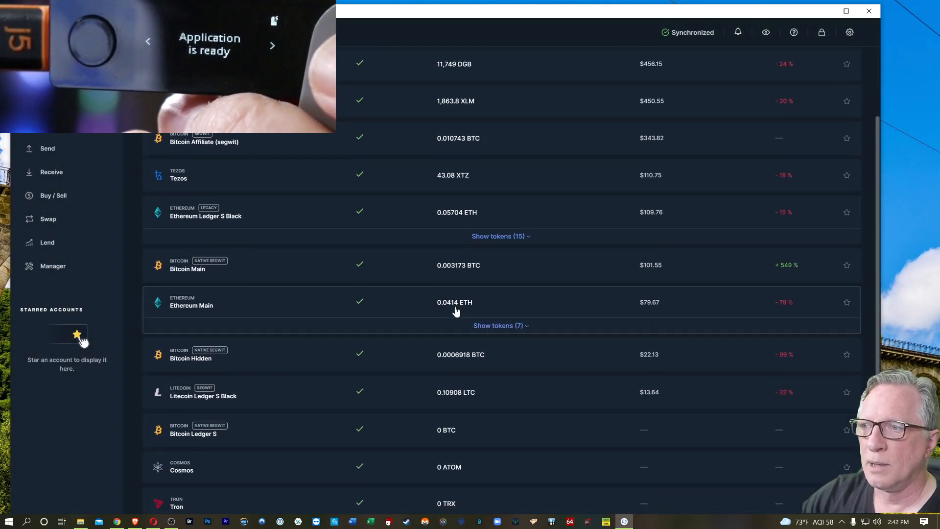
scroll("down", 3)
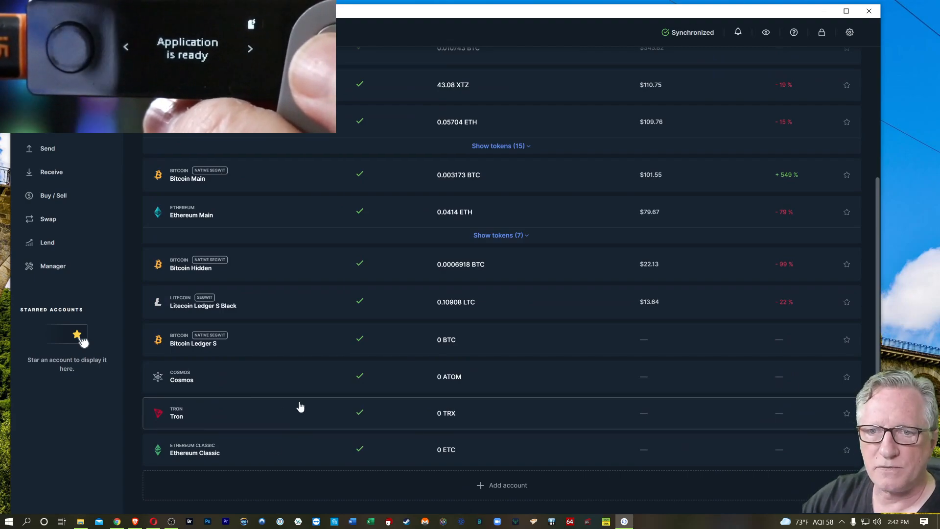
scroll("up", 3)
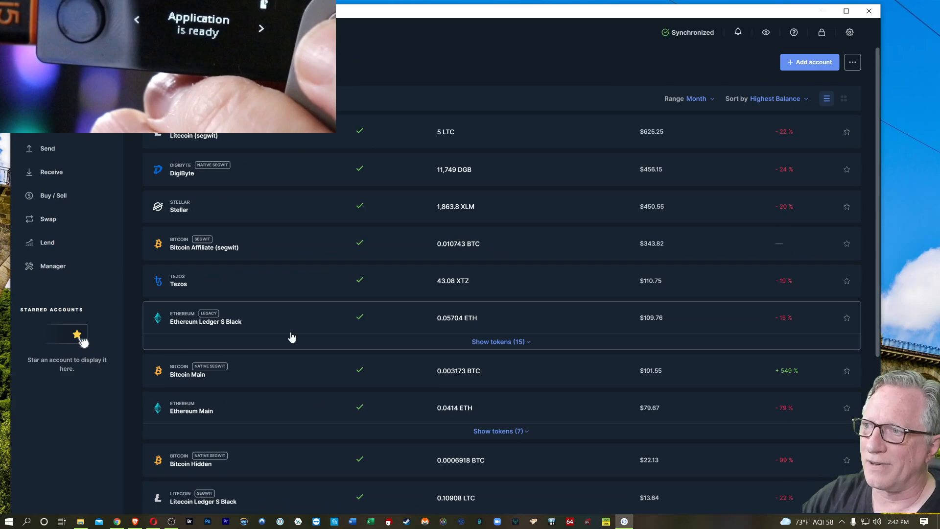
mouse_move(360, 302)
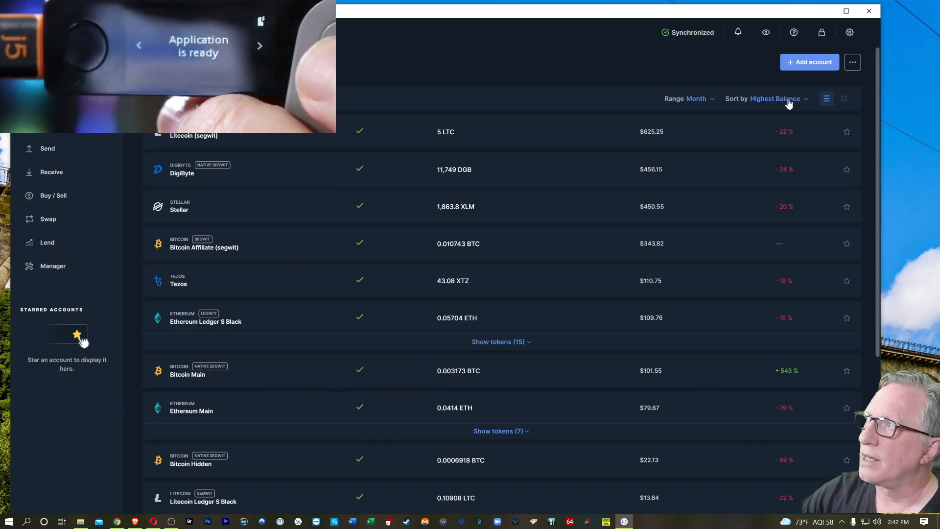
left_click(849, 32)
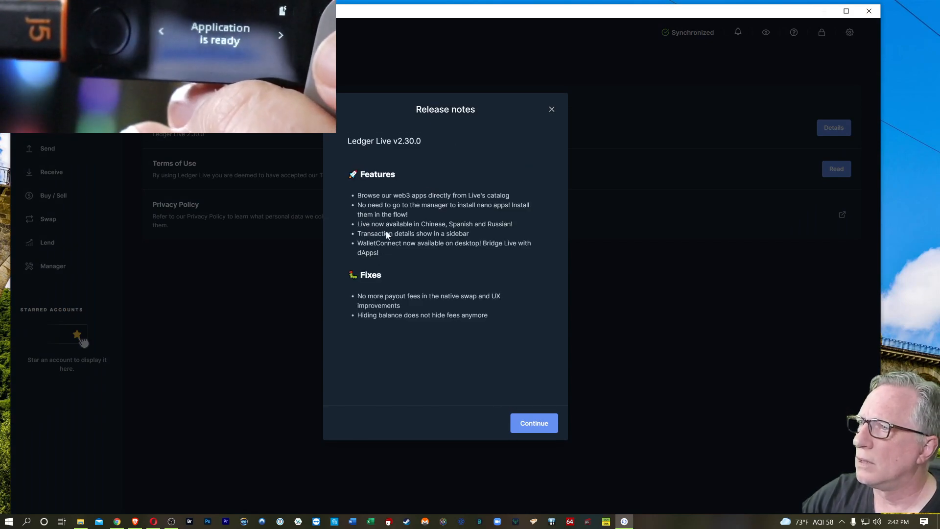
mouse_move(454, 185)
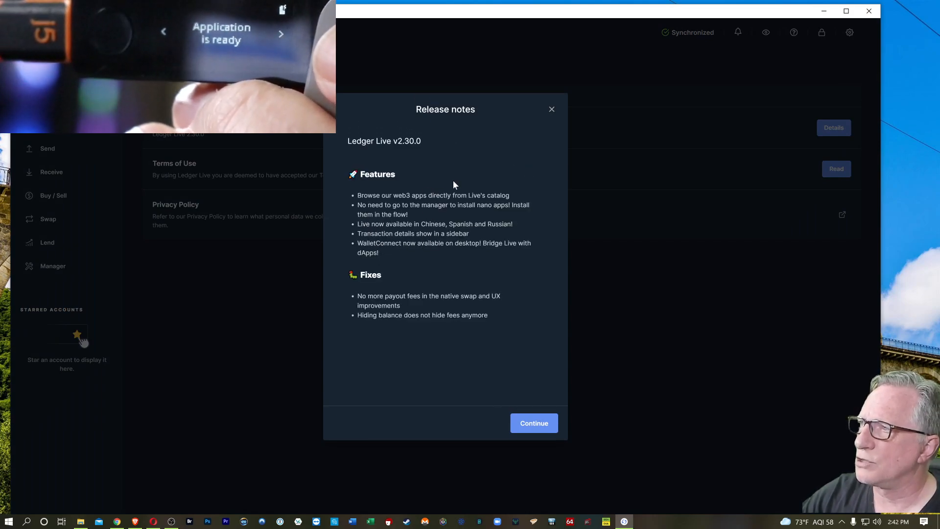
Step: Dismiss the version 2.30.0 release notes to get back to the accounts list
left_click(532, 422)
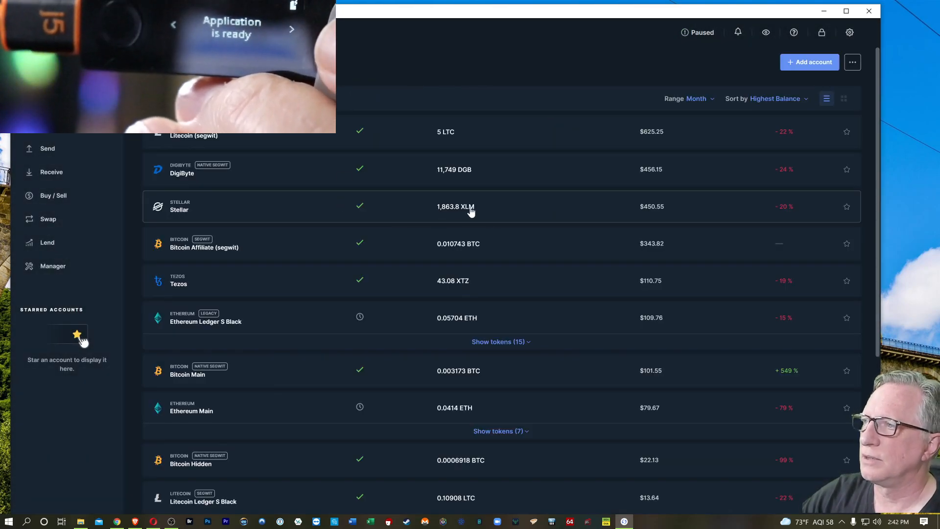
mouse_move(459, 244)
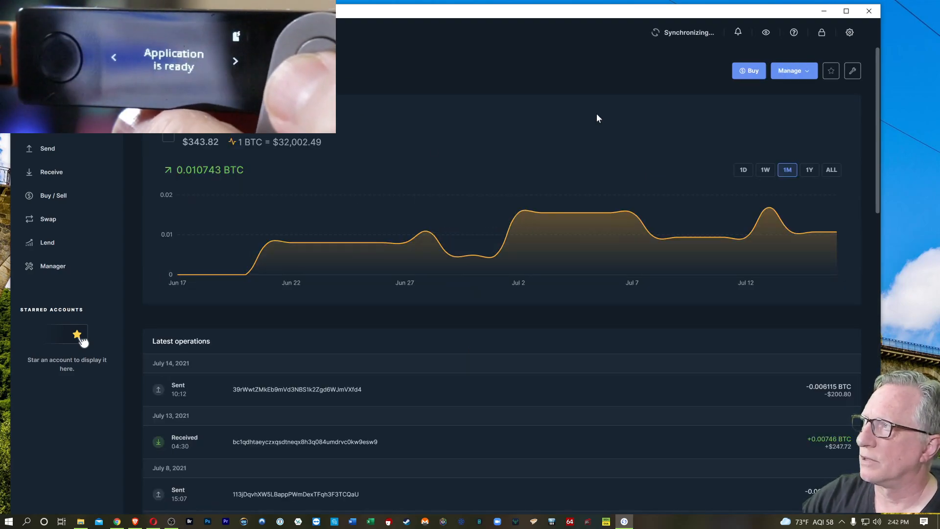
Step: Receive into Bitcoin Affiliate (segwit), copying the device-verified address, then finish
left_click(793, 70)
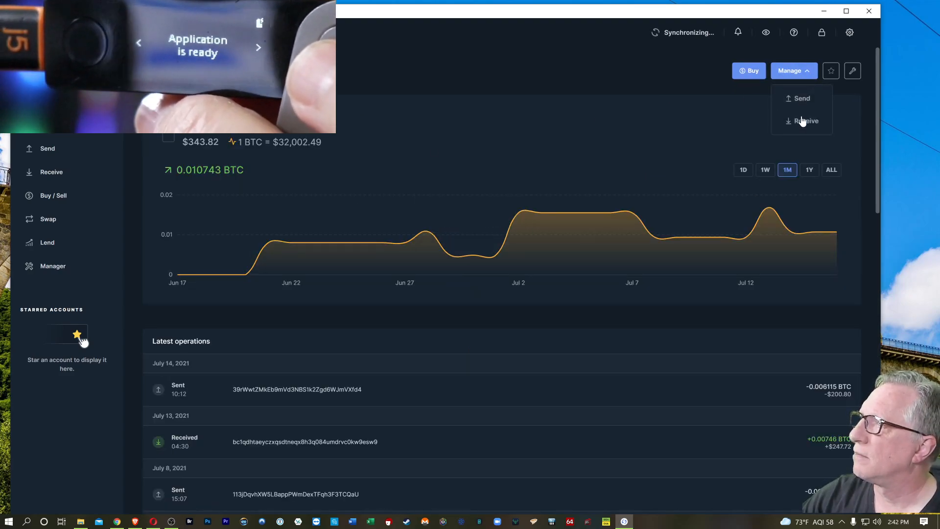
left_click(806, 120)
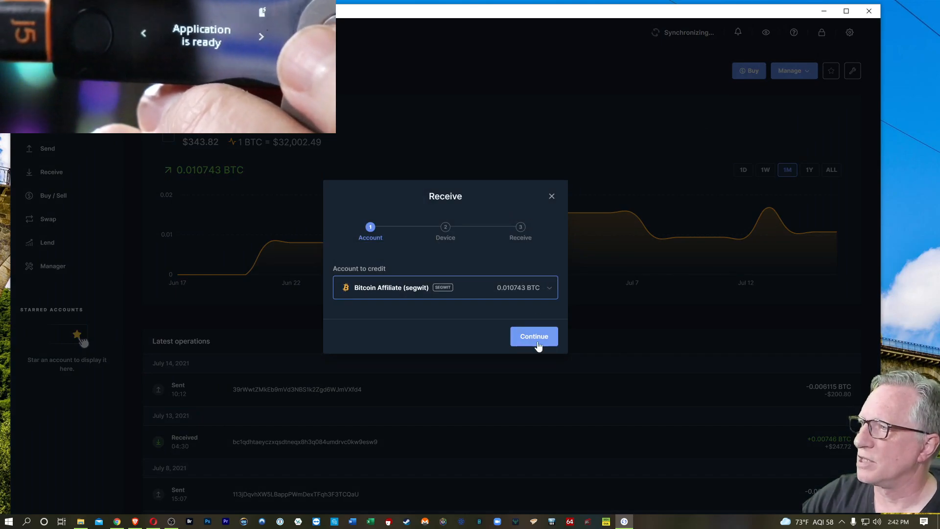
left_click(533, 336)
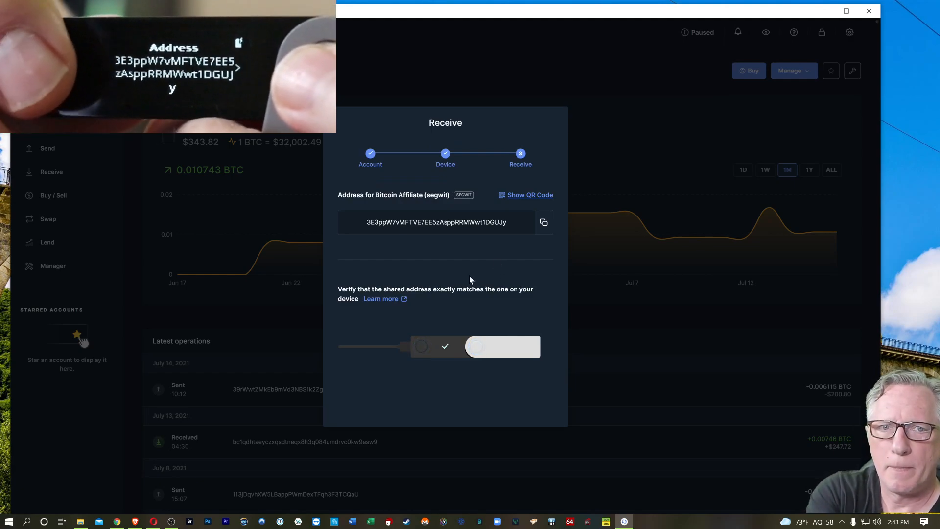
mouse_move(503, 243)
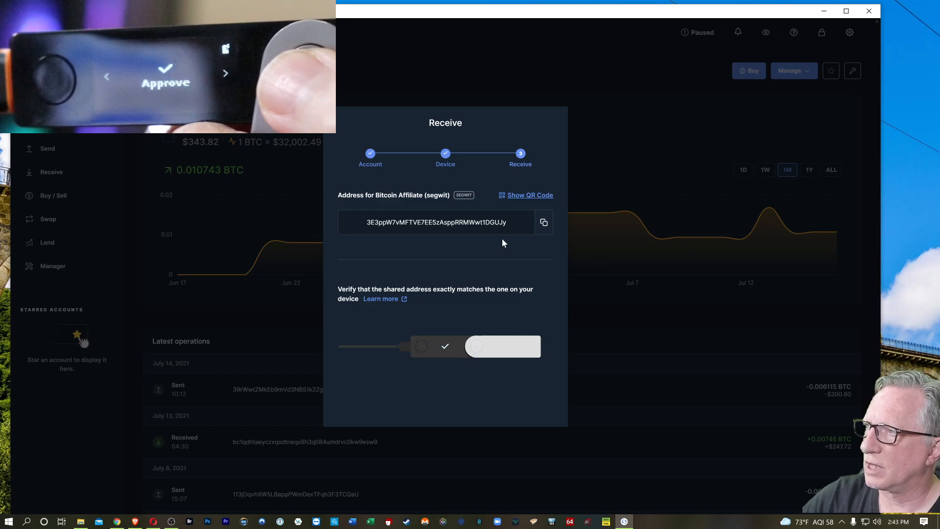
left_click(543, 222)
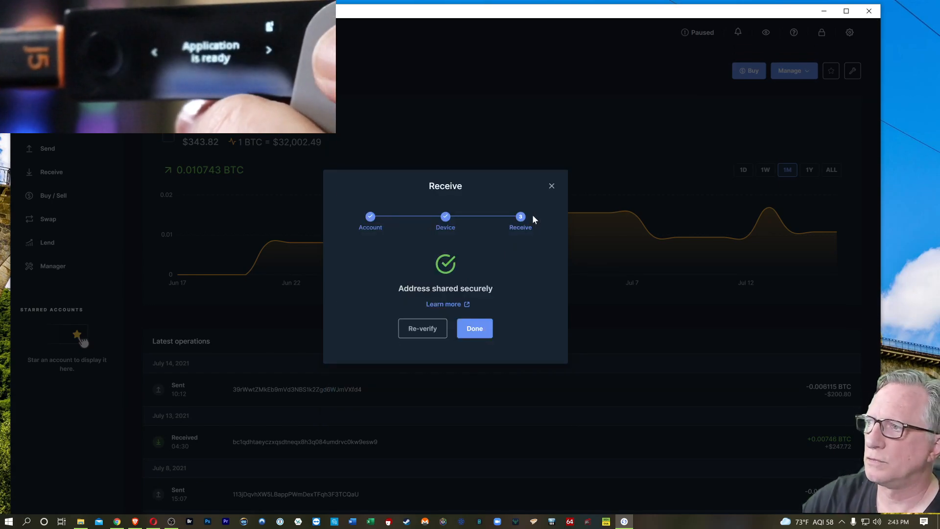
left_click(473, 328)
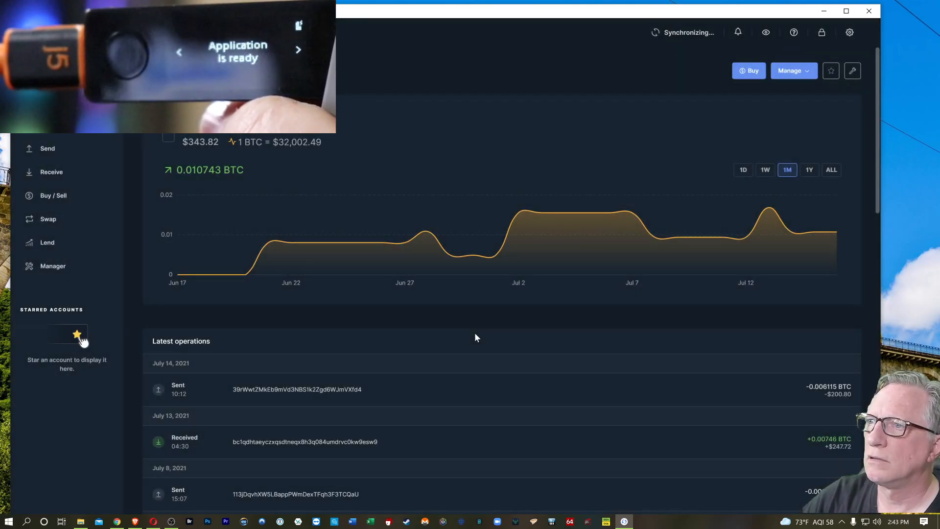
mouse_move(531, 200)
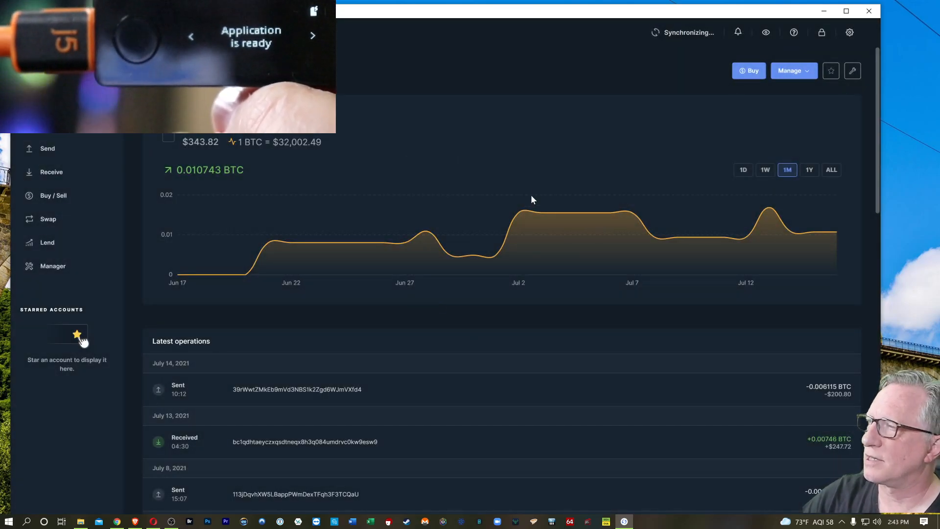
mouse_move(403, 154)
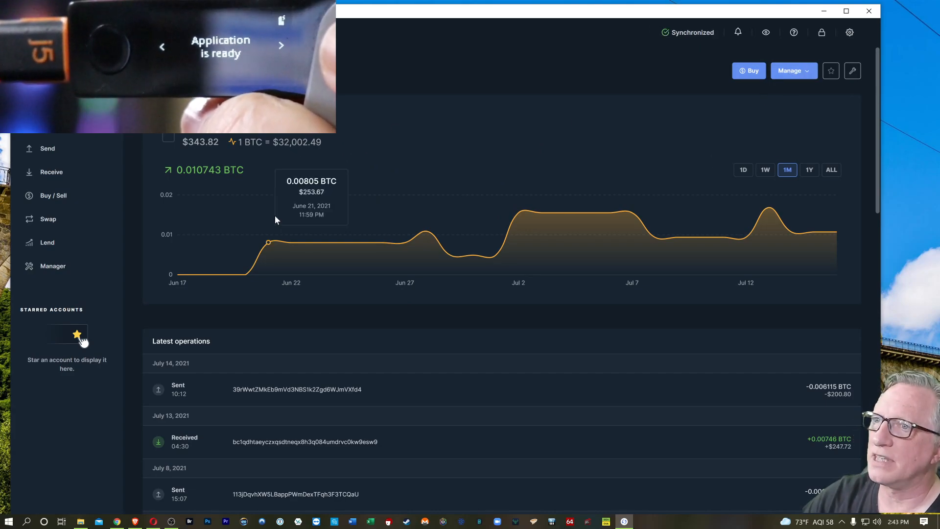
mouse_move(275, 219)
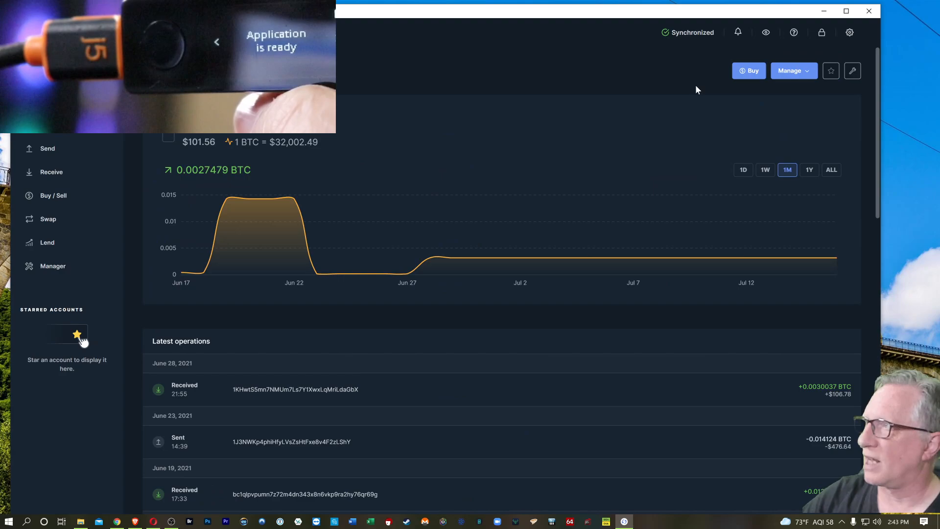
Step: Start a Send from the Bitcoin Main account
left_click(48, 148)
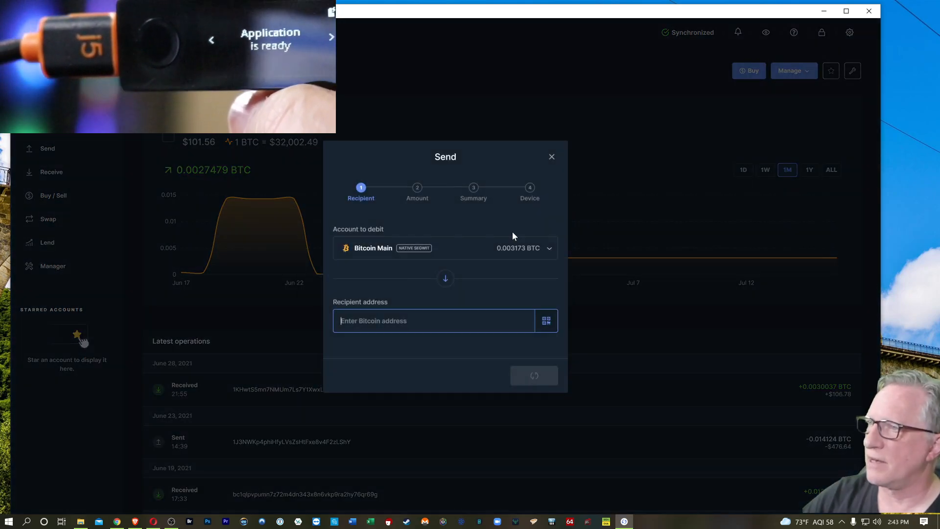
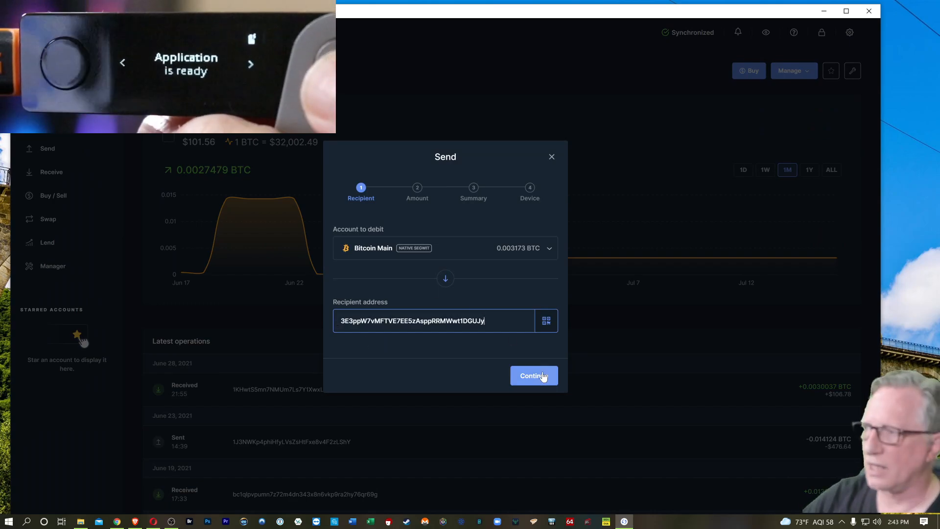
left_click(534, 375)
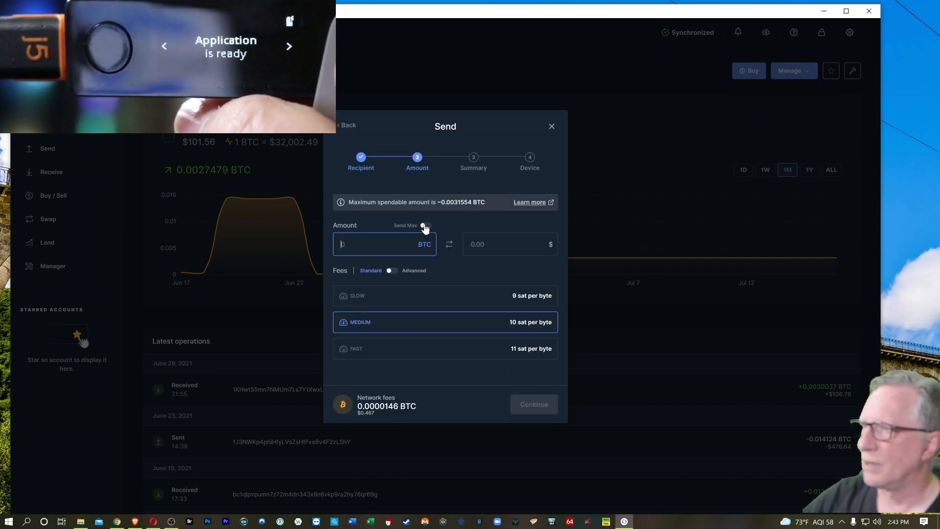
left_click(426, 225)
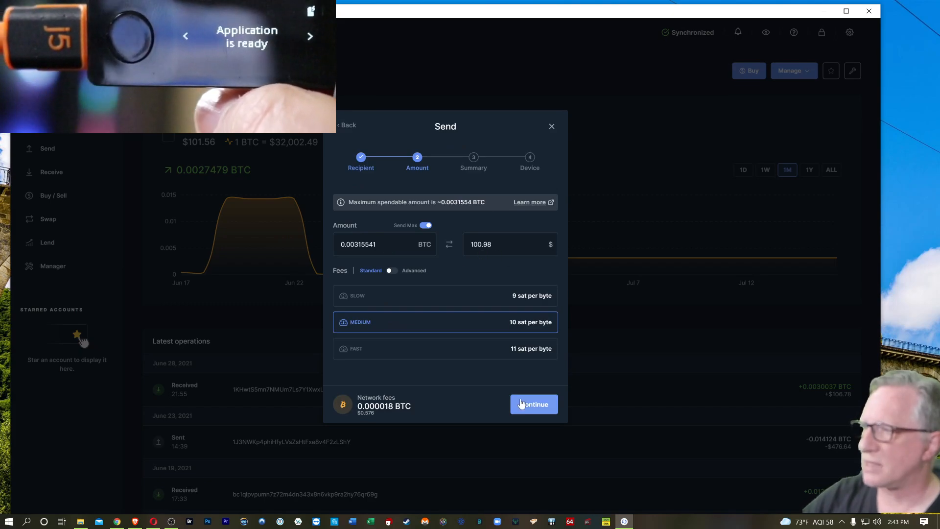
left_click(533, 404)
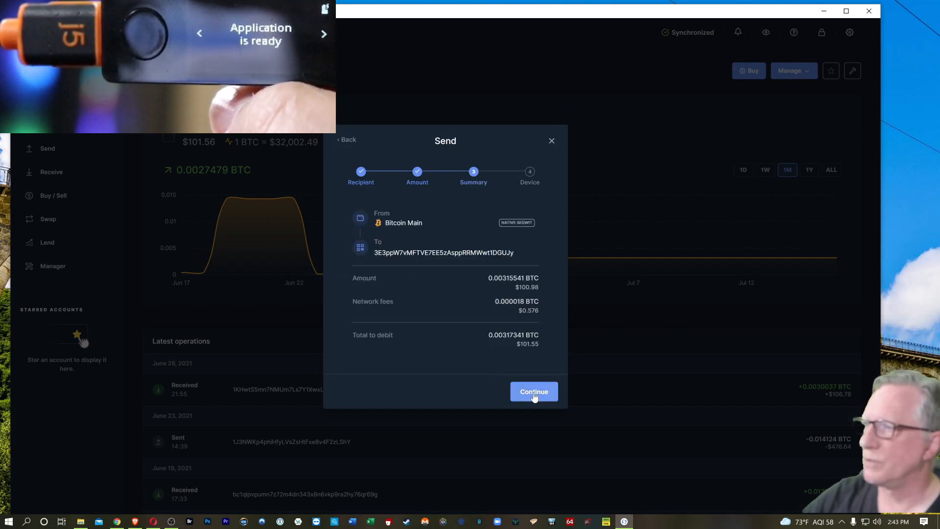
left_click(533, 390)
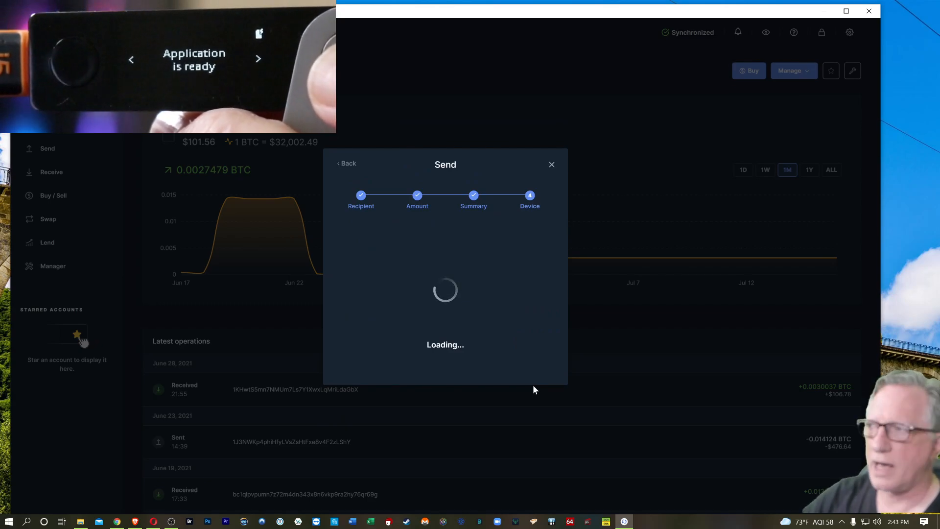
mouse_move(604, 396)
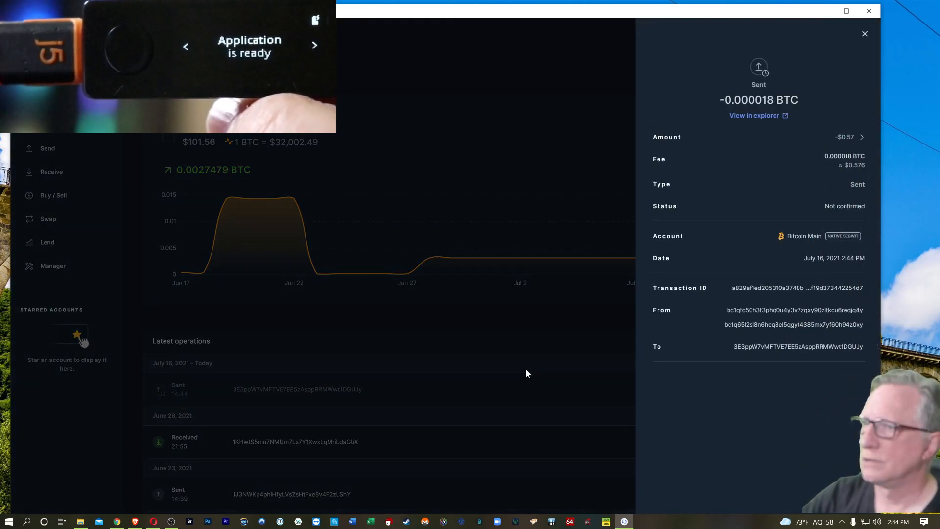
mouse_move(443, 349)
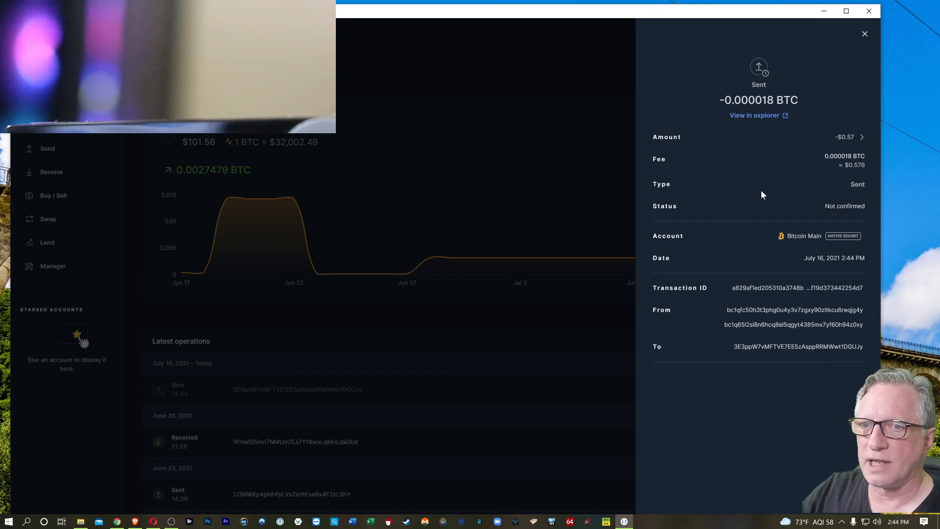
mouse_move(788, 215)
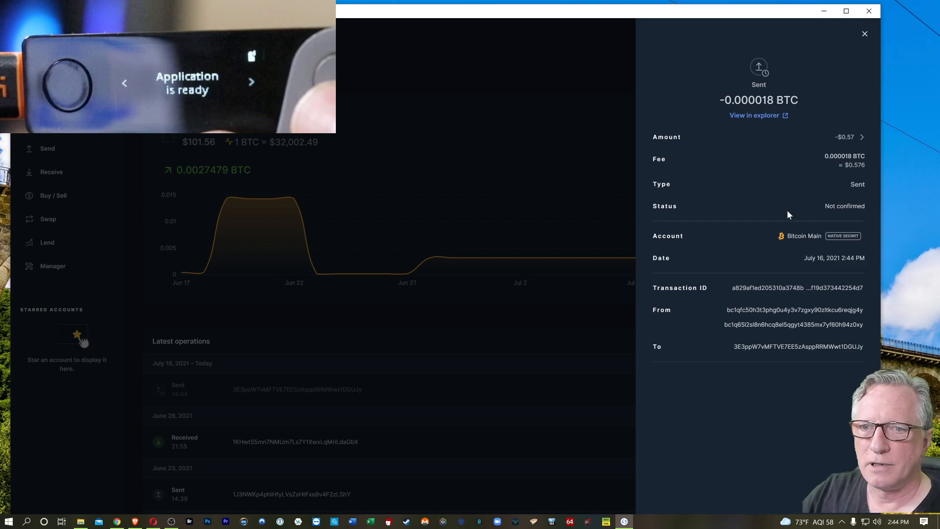
mouse_move(776, 193)
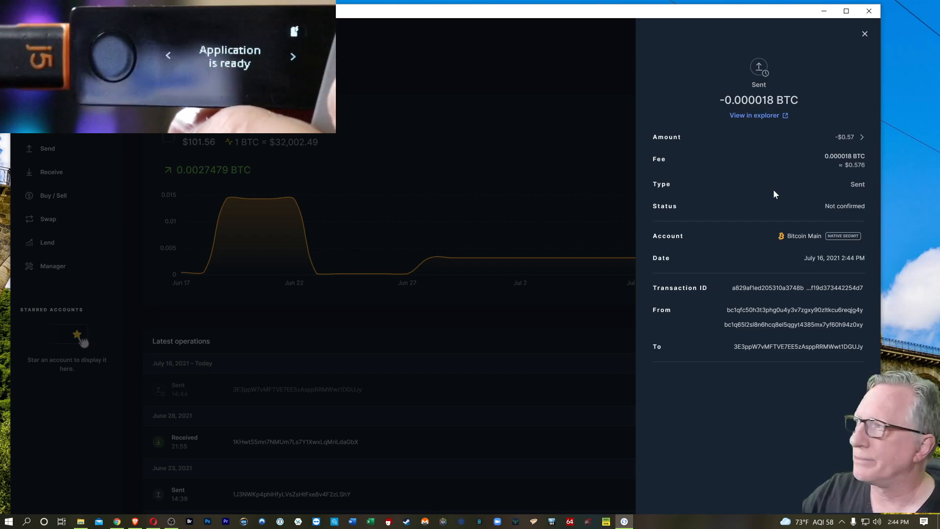
Step: Close transaction details, view Bitcoin Affiliate's incoming 0.0031554 BTC, then return to Accounts
left_click(864, 34)
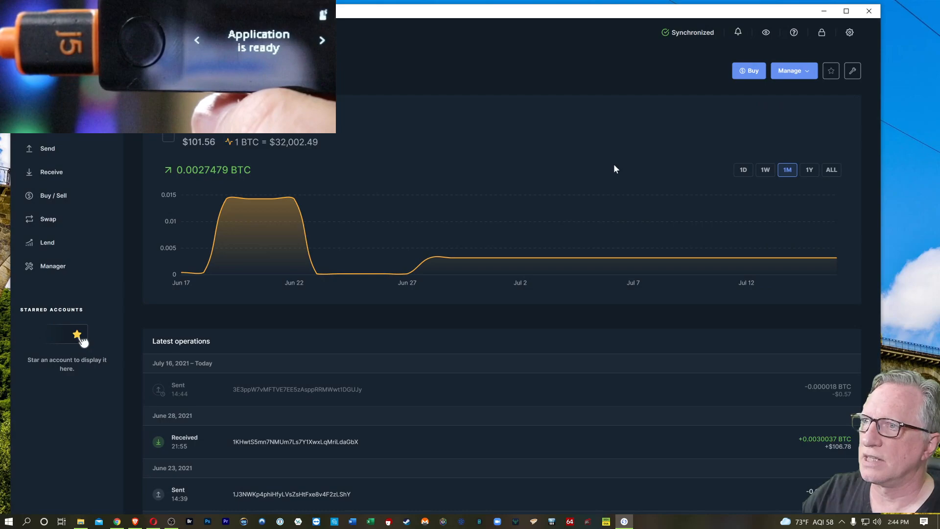
mouse_move(430, 258)
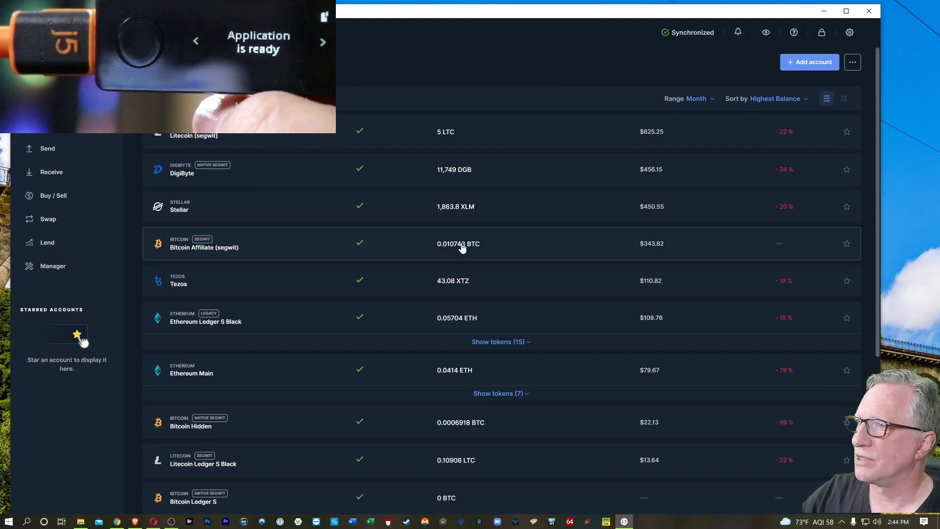
left_click(204, 244)
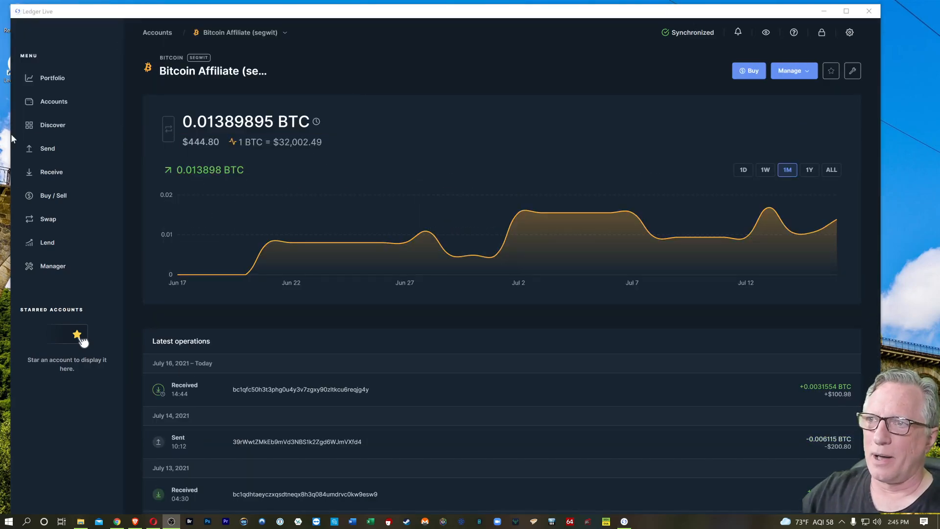
left_click(54, 101)
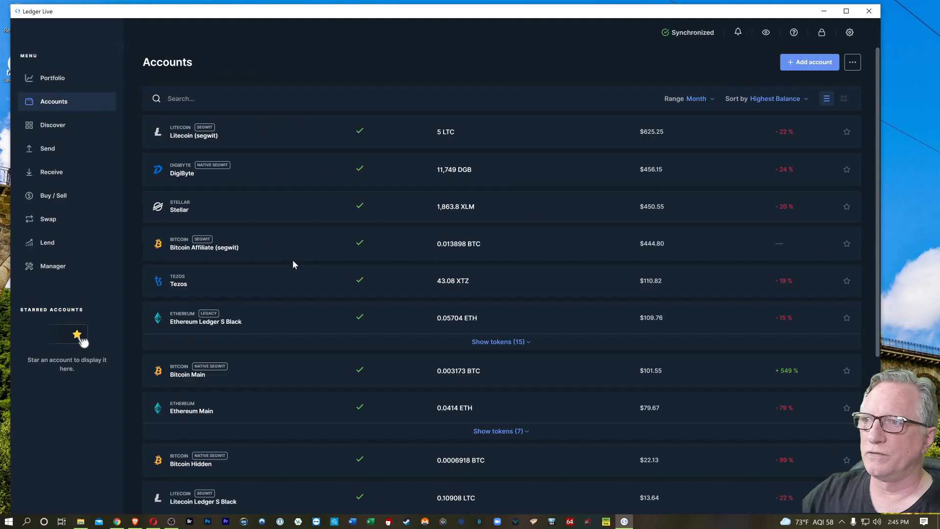
mouse_move(467, 378)
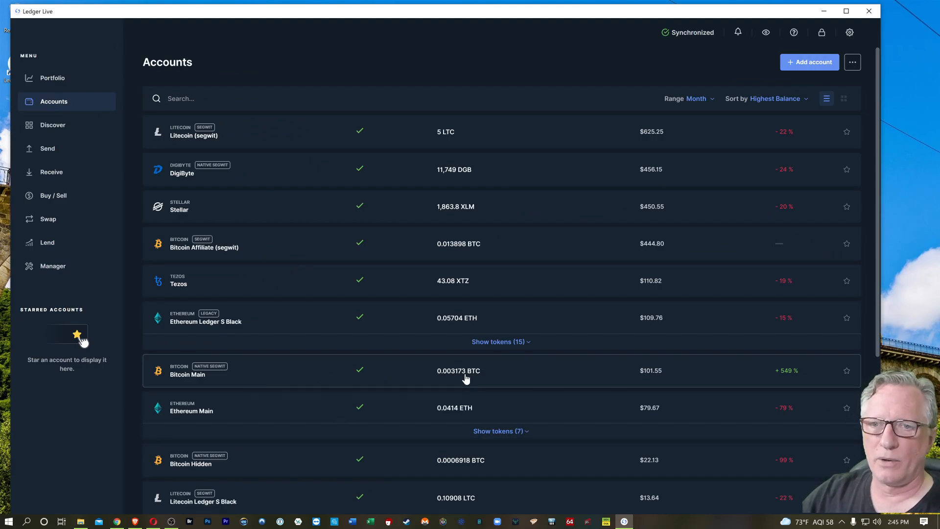
mouse_move(454, 243)
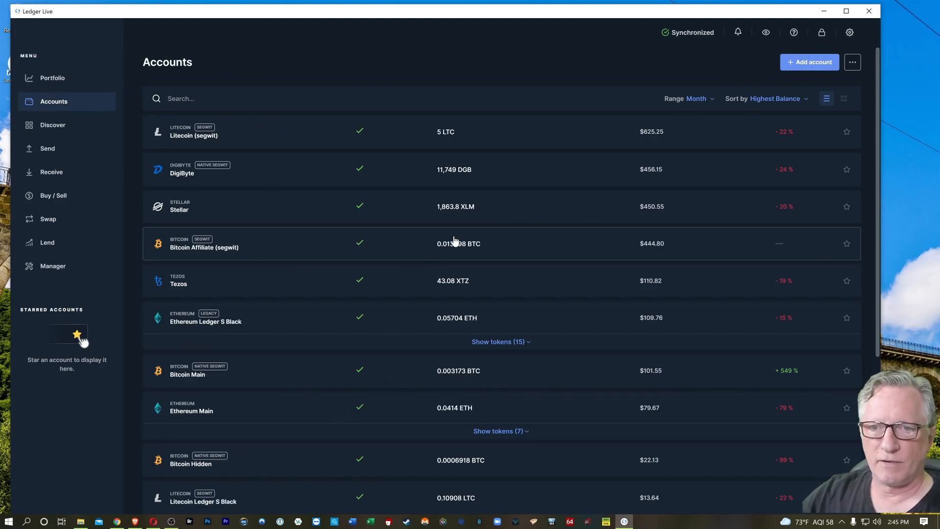
mouse_move(439, 249)
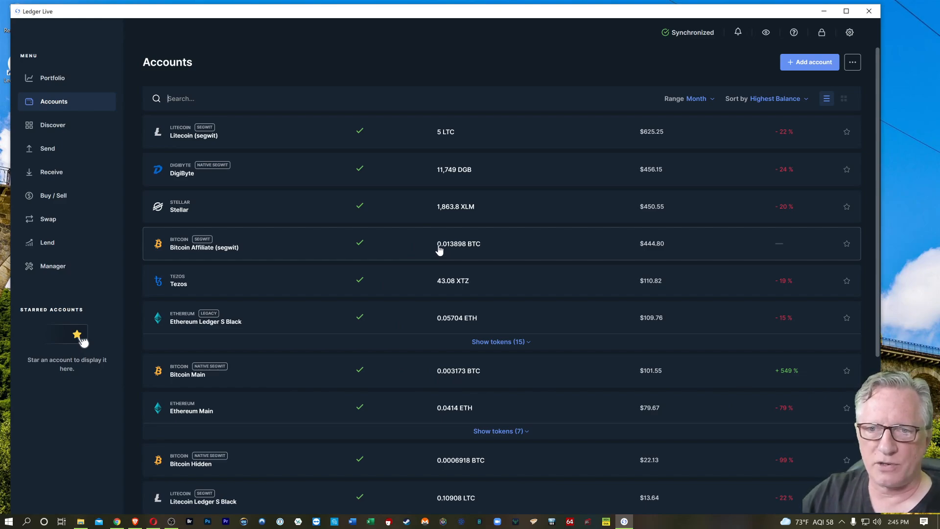
mouse_move(431, 243)
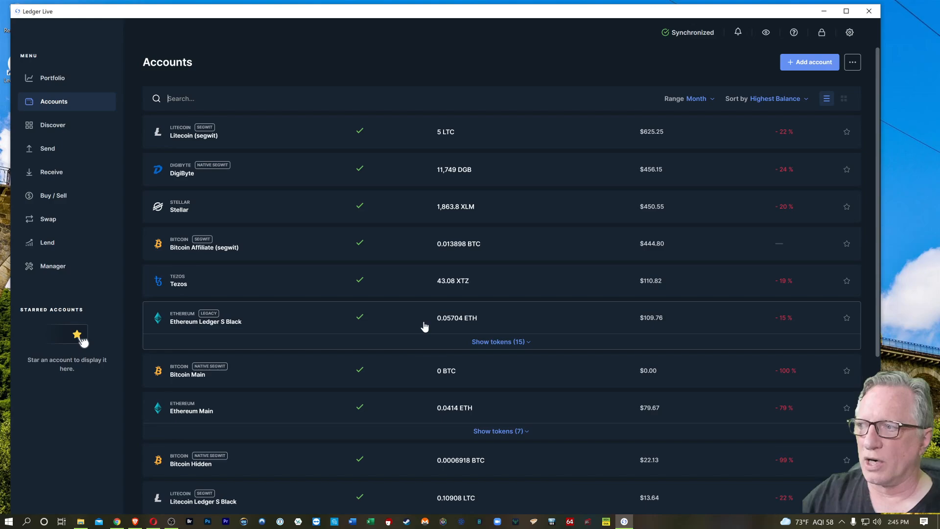
mouse_move(456, 289)
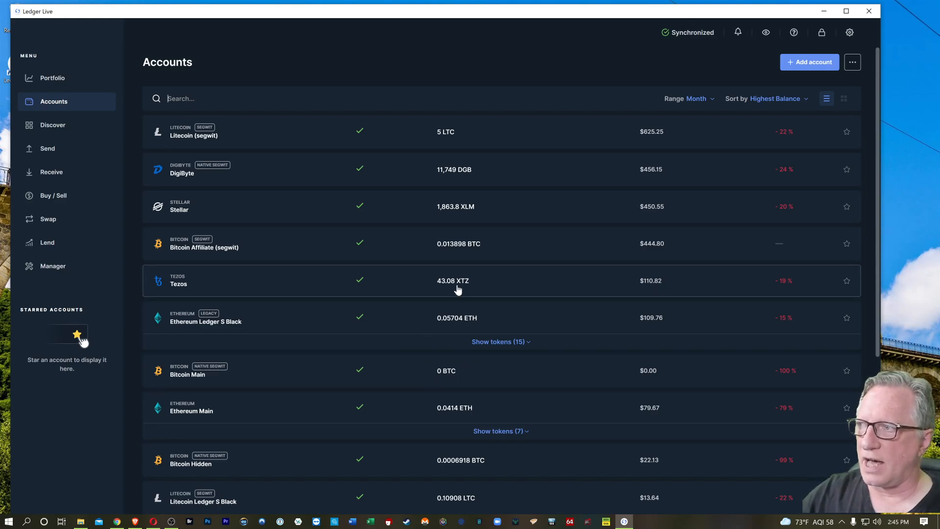
mouse_move(458, 249)
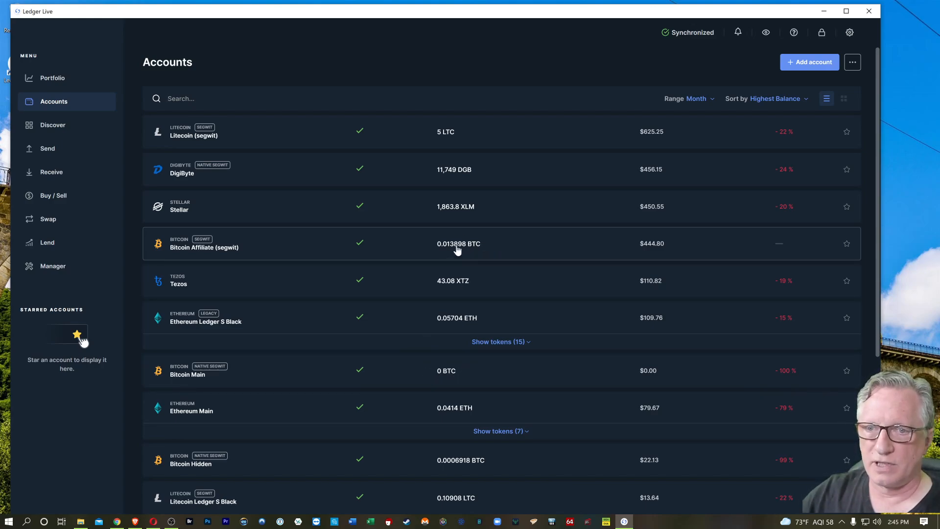
mouse_move(451, 249)
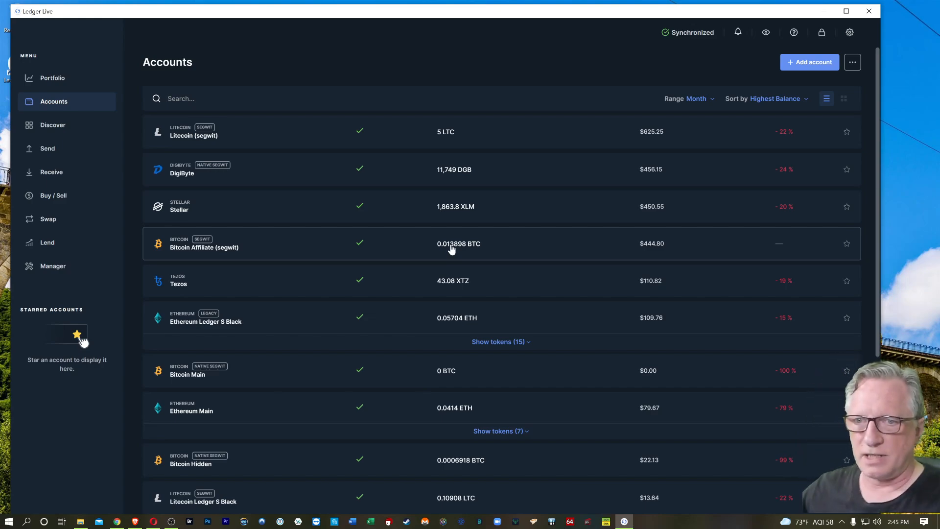
mouse_move(814, 267)
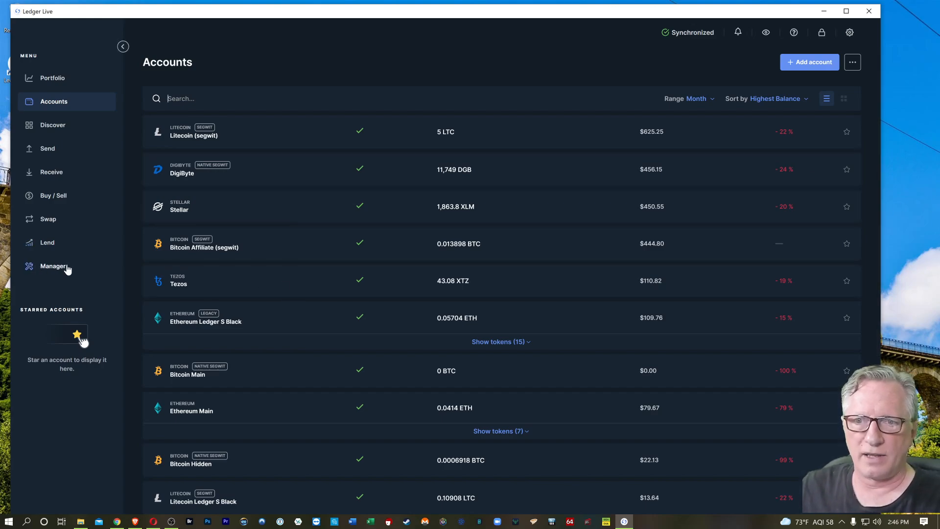
mouse_move(62, 269)
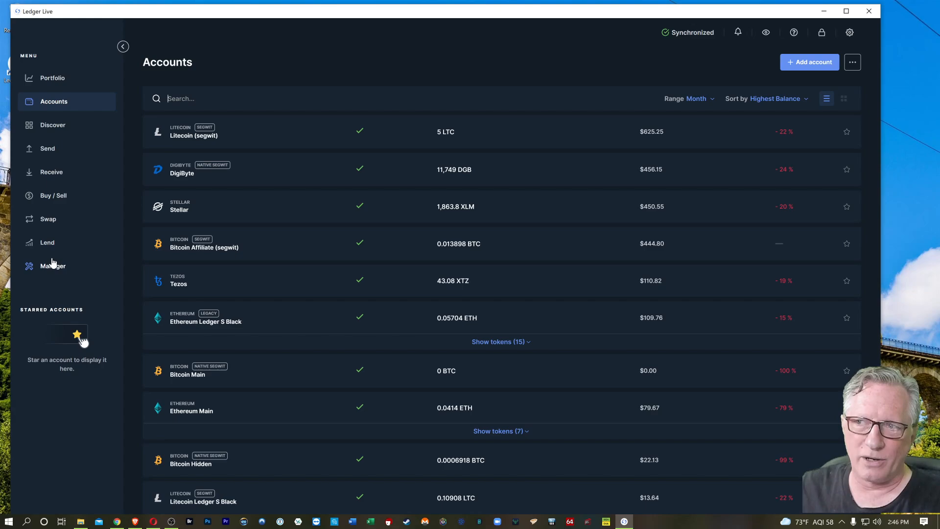
mouse_move(52, 265)
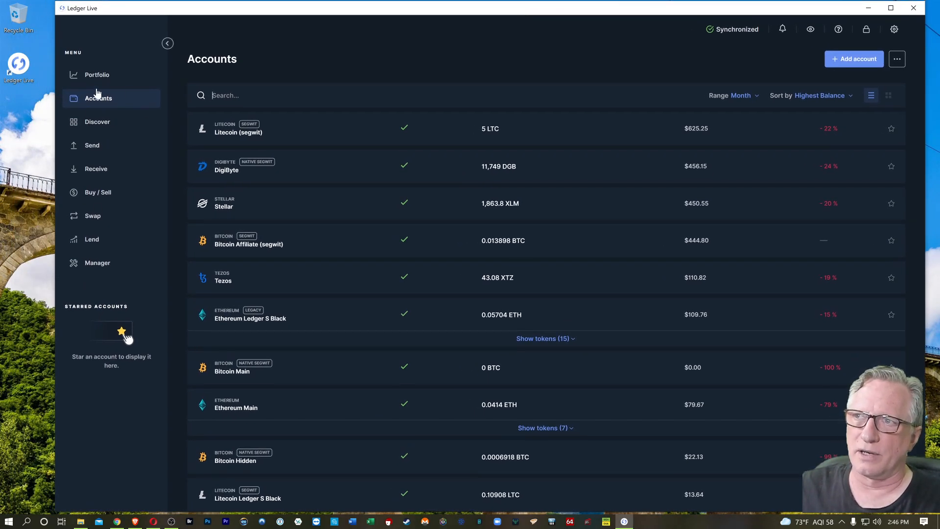
mouse_move(101, 114)
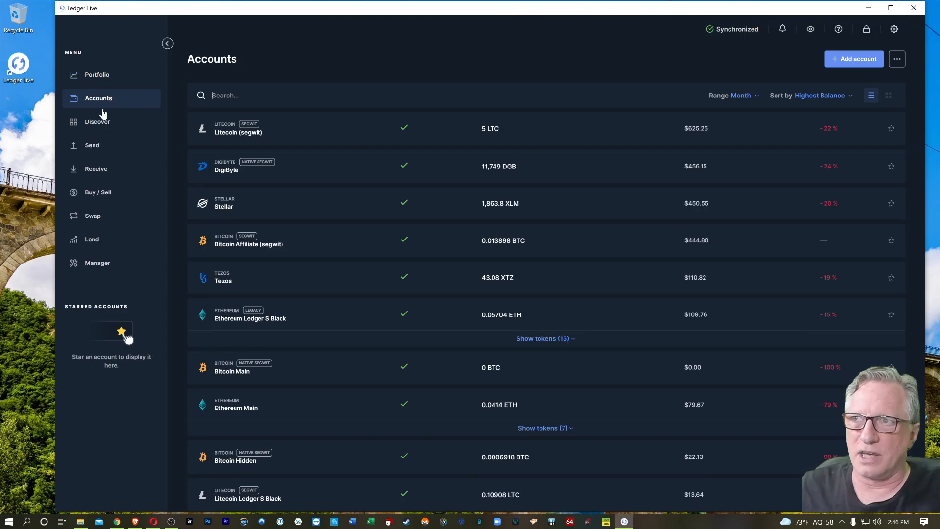
mouse_move(103, 277)
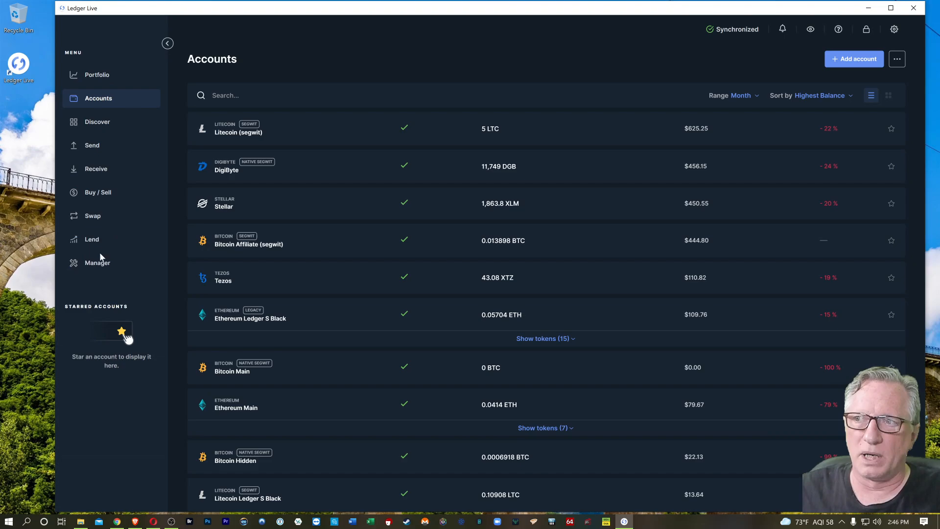
mouse_move(97, 74)
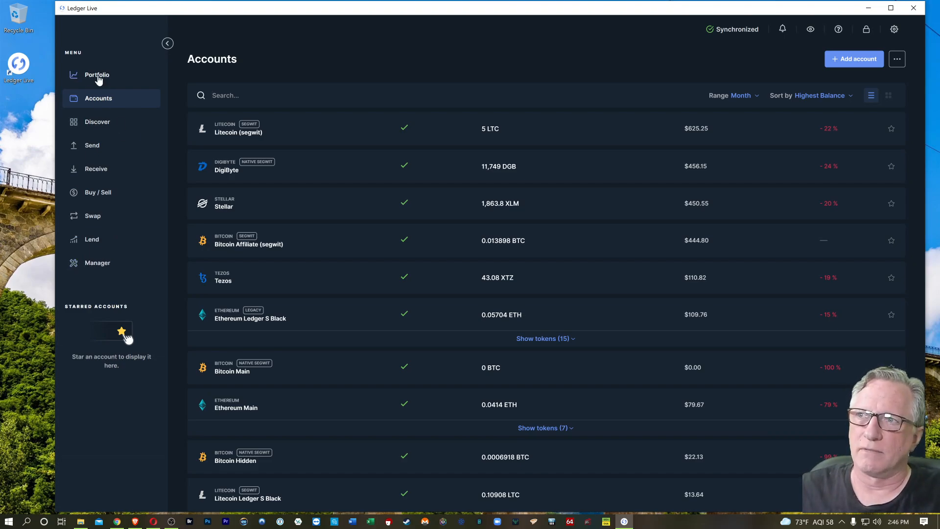
mouse_move(94, 121)
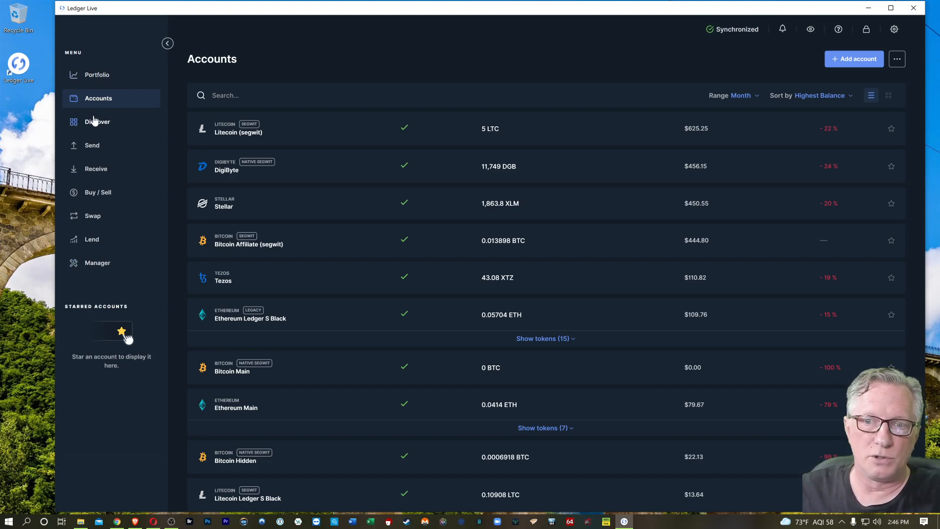
mouse_move(101, 167)
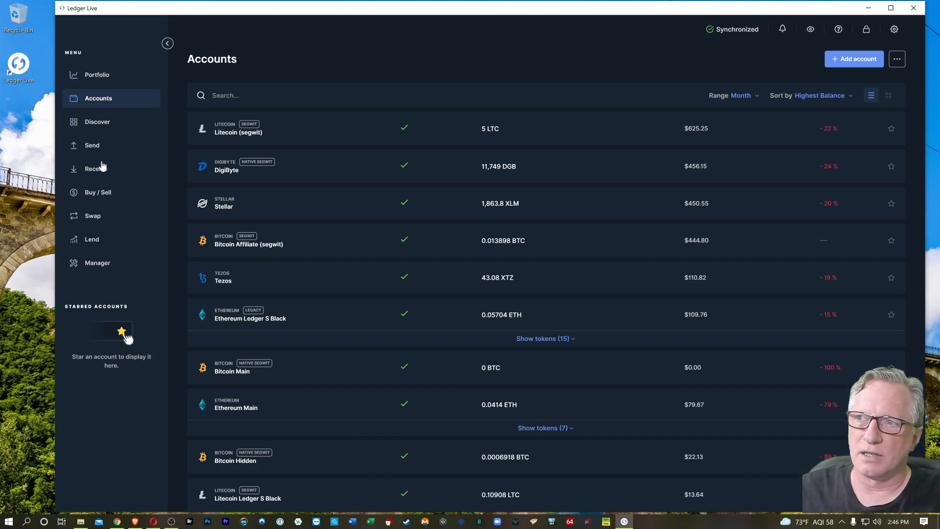
mouse_move(110, 192)
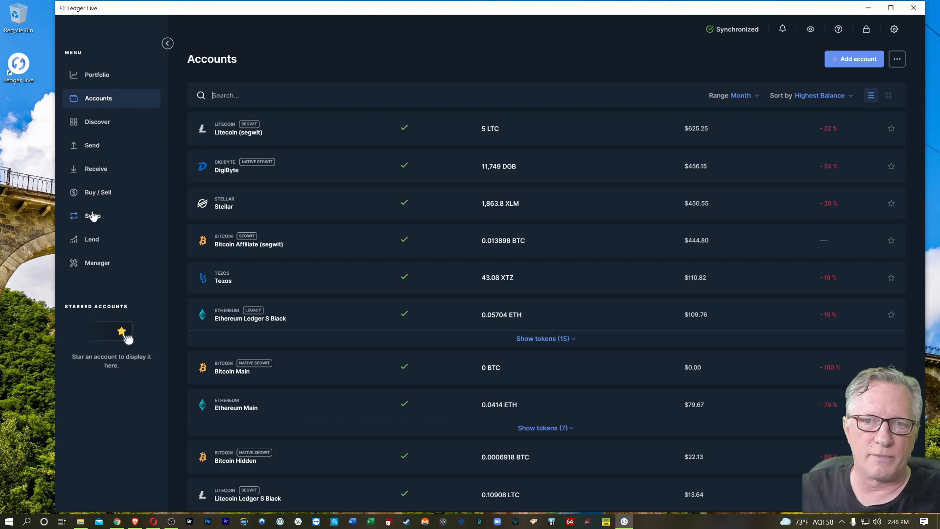
mouse_move(99, 219)
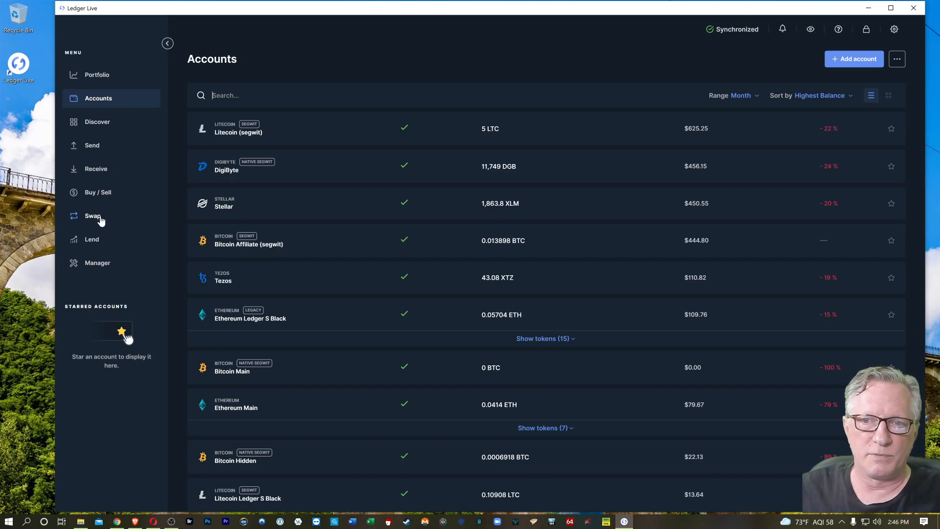
mouse_move(97, 222)
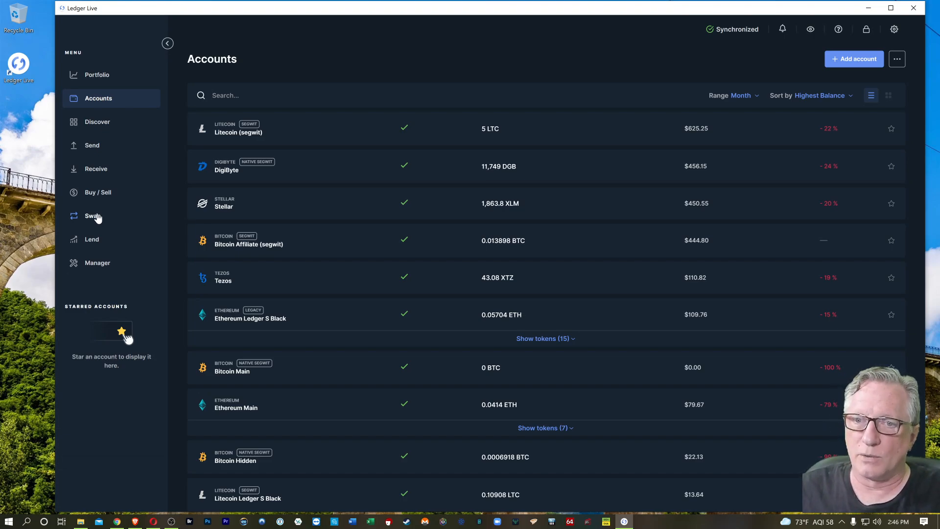
mouse_move(97, 192)
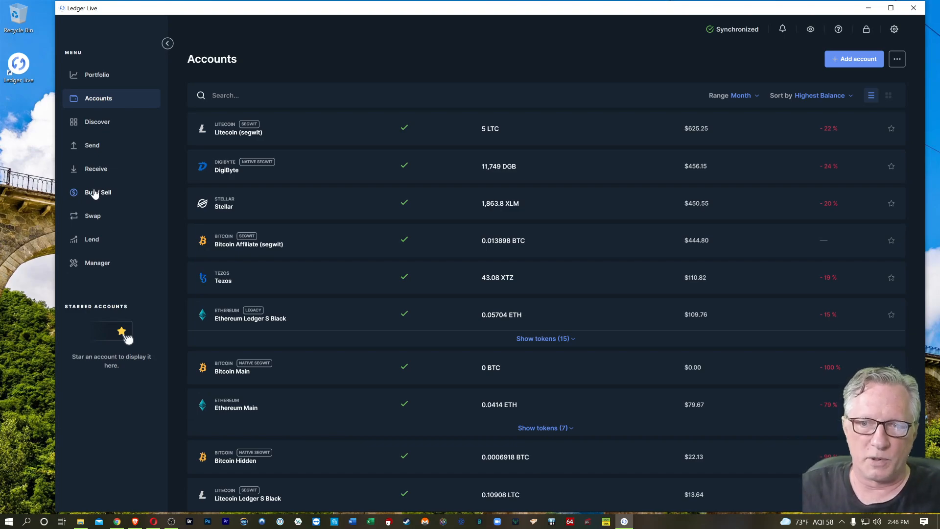
mouse_move(93, 205)
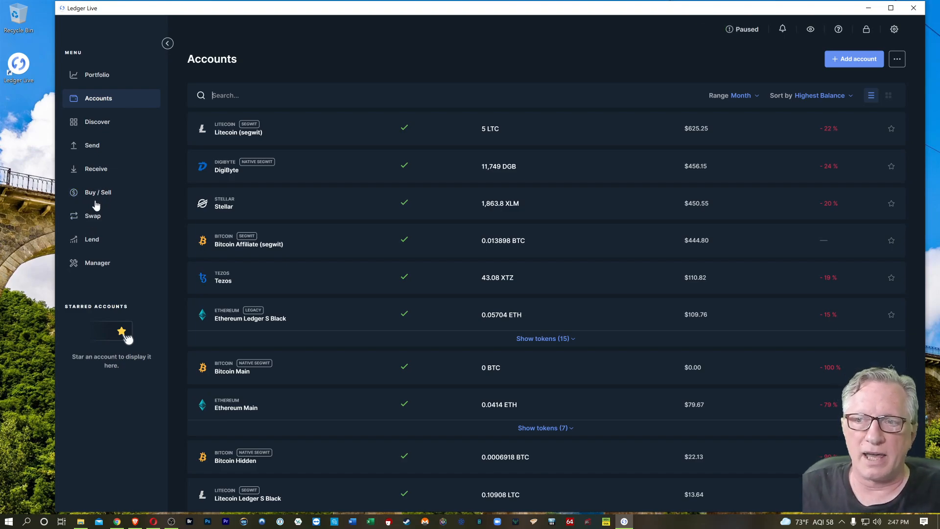
mouse_move(98, 196)
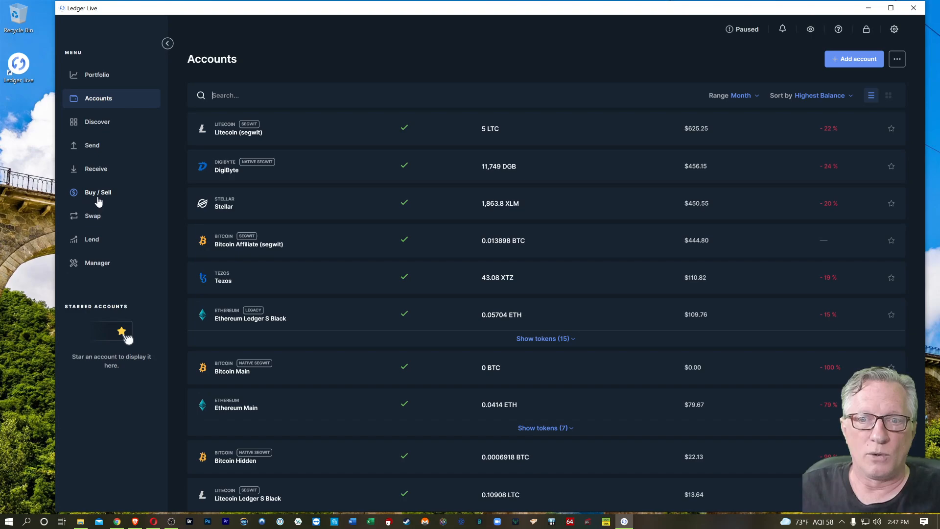
mouse_move(93, 216)
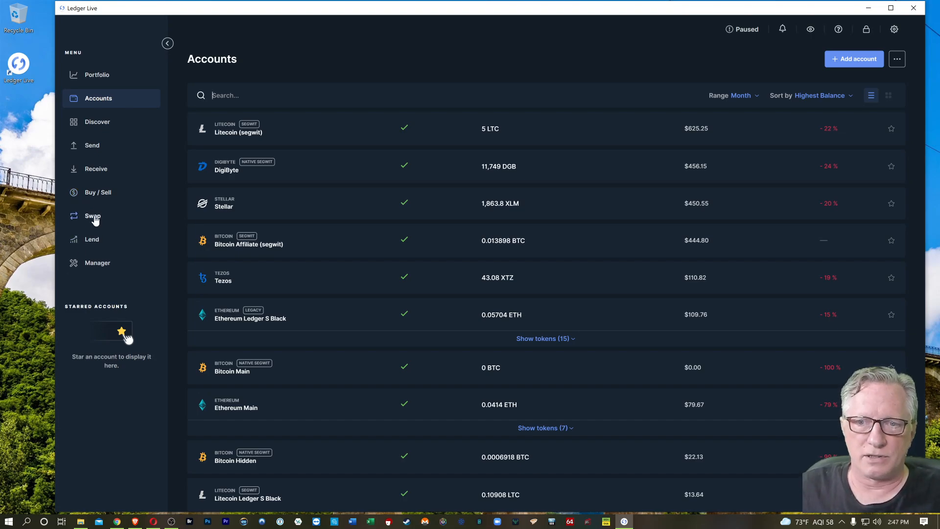
mouse_move(93, 219)
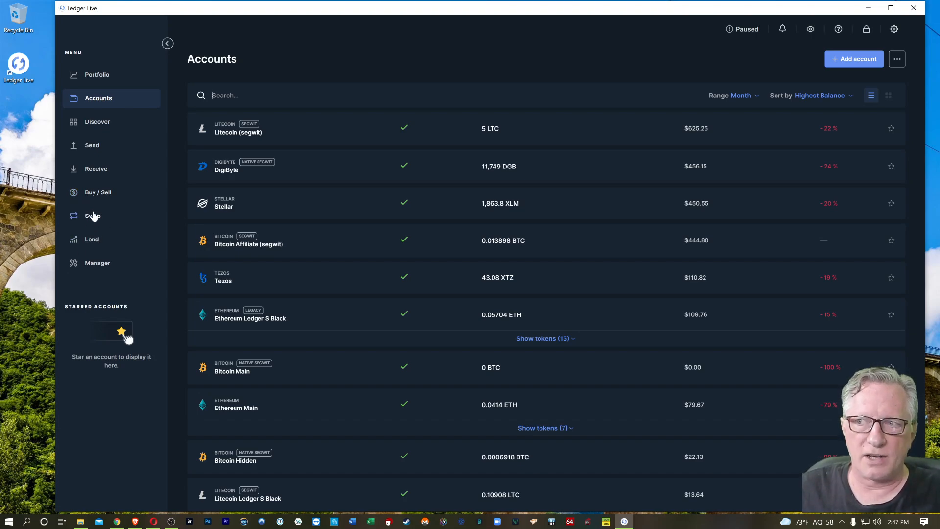
mouse_move(92, 242)
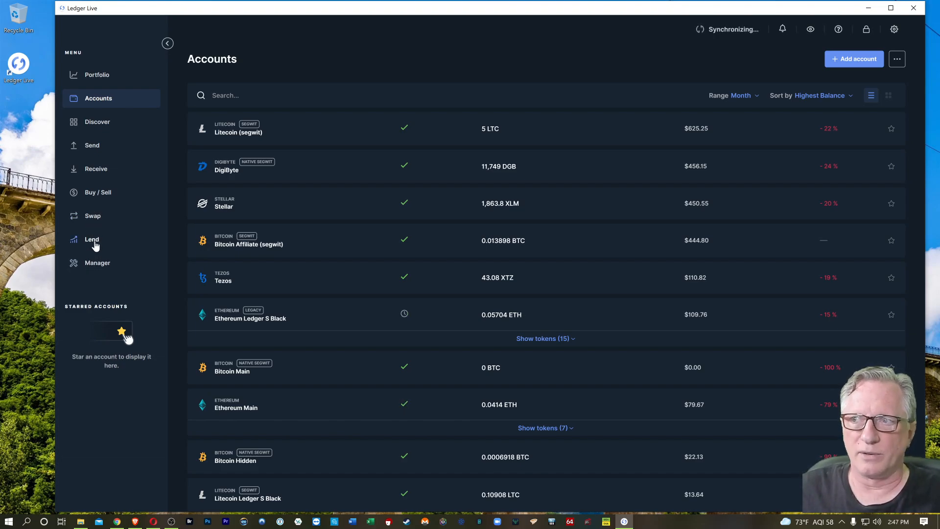
mouse_move(88, 74)
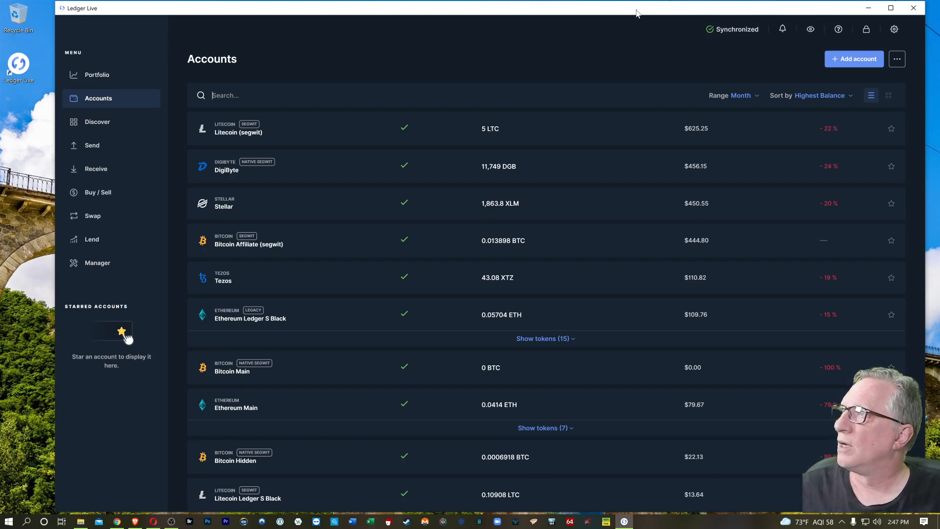
mouse_move(498, 166)
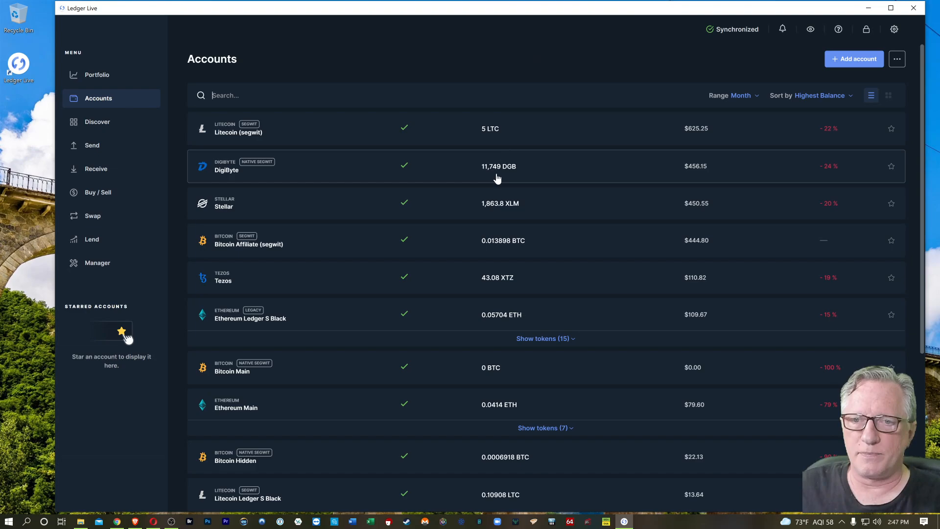
mouse_move(467, 150)
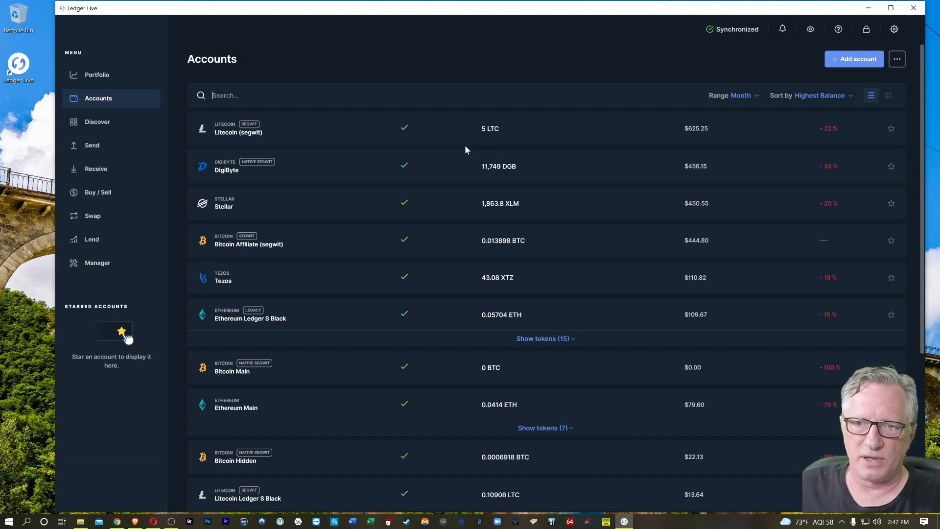
mouse_move(434, 219)
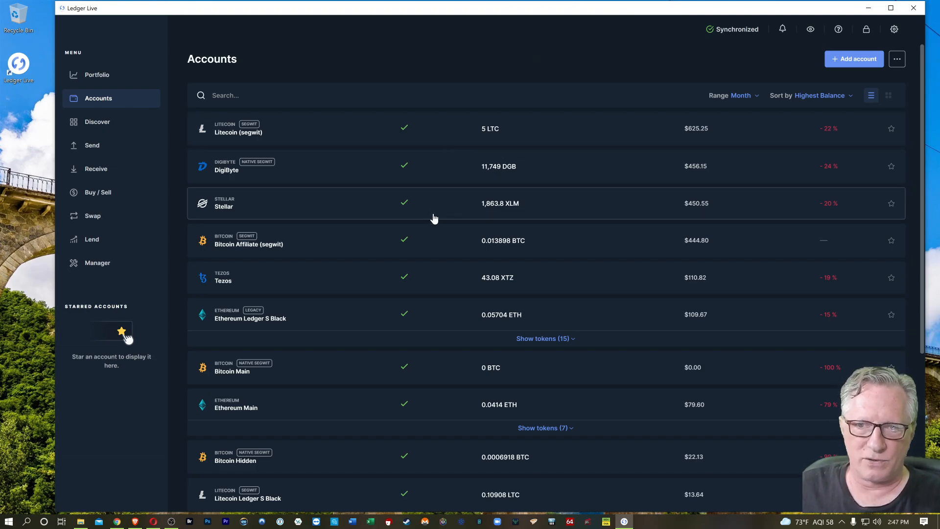
mouse_move(400, 192)
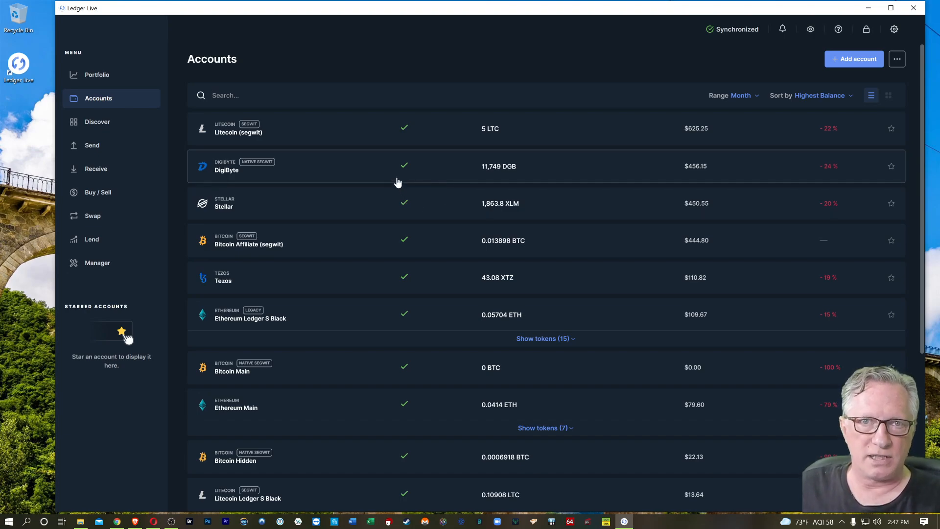
mouse_move(381, 217)
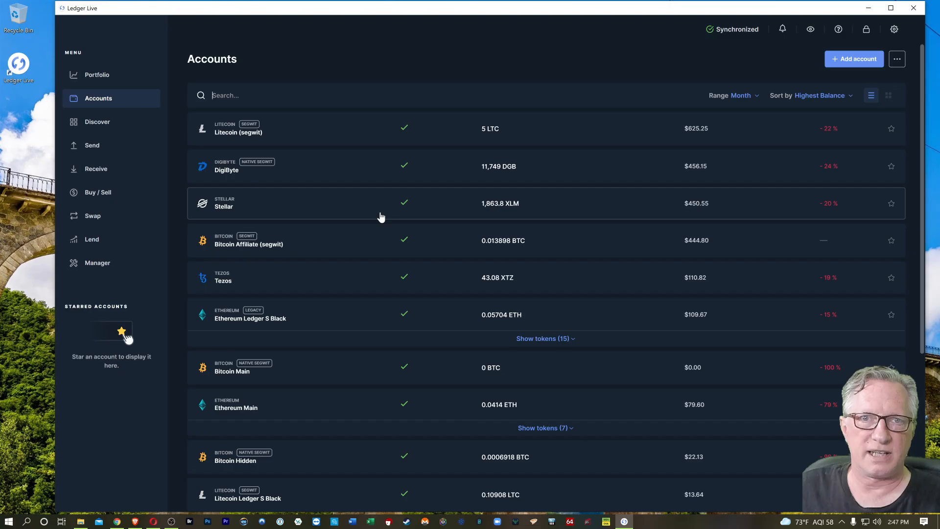